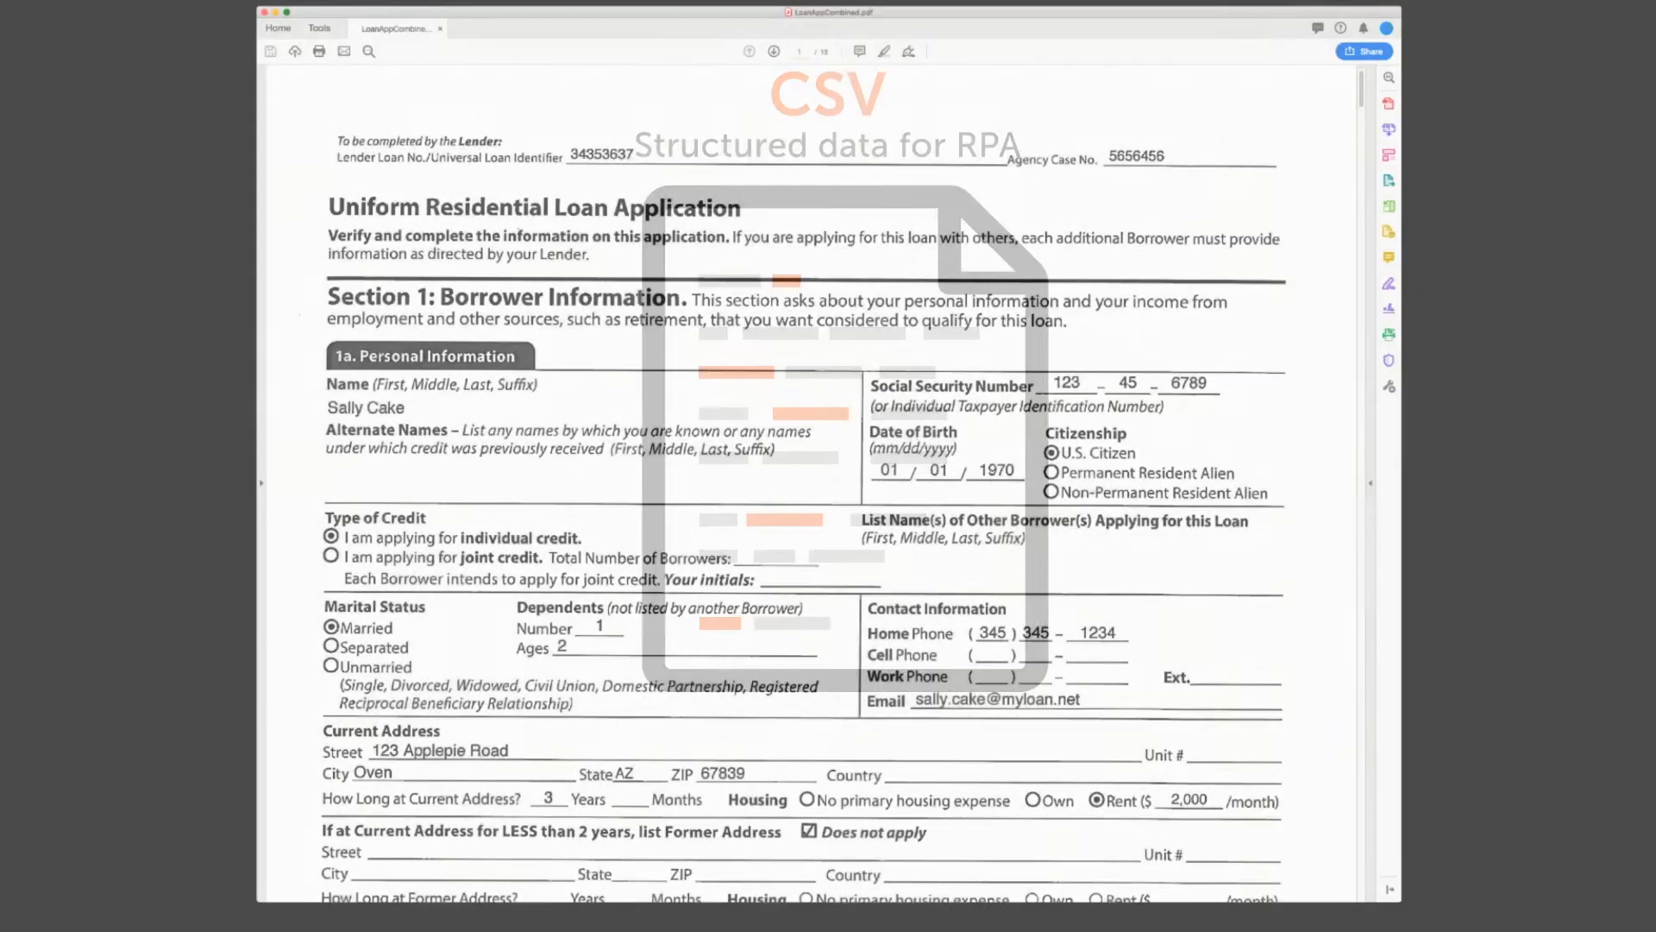
- Scroll the LoanAppCombined PDF down from the loan application to the 2017 Form 1040 page
{"action": "scroll", "scroll_direction": "down", "scroll_amount": 3}
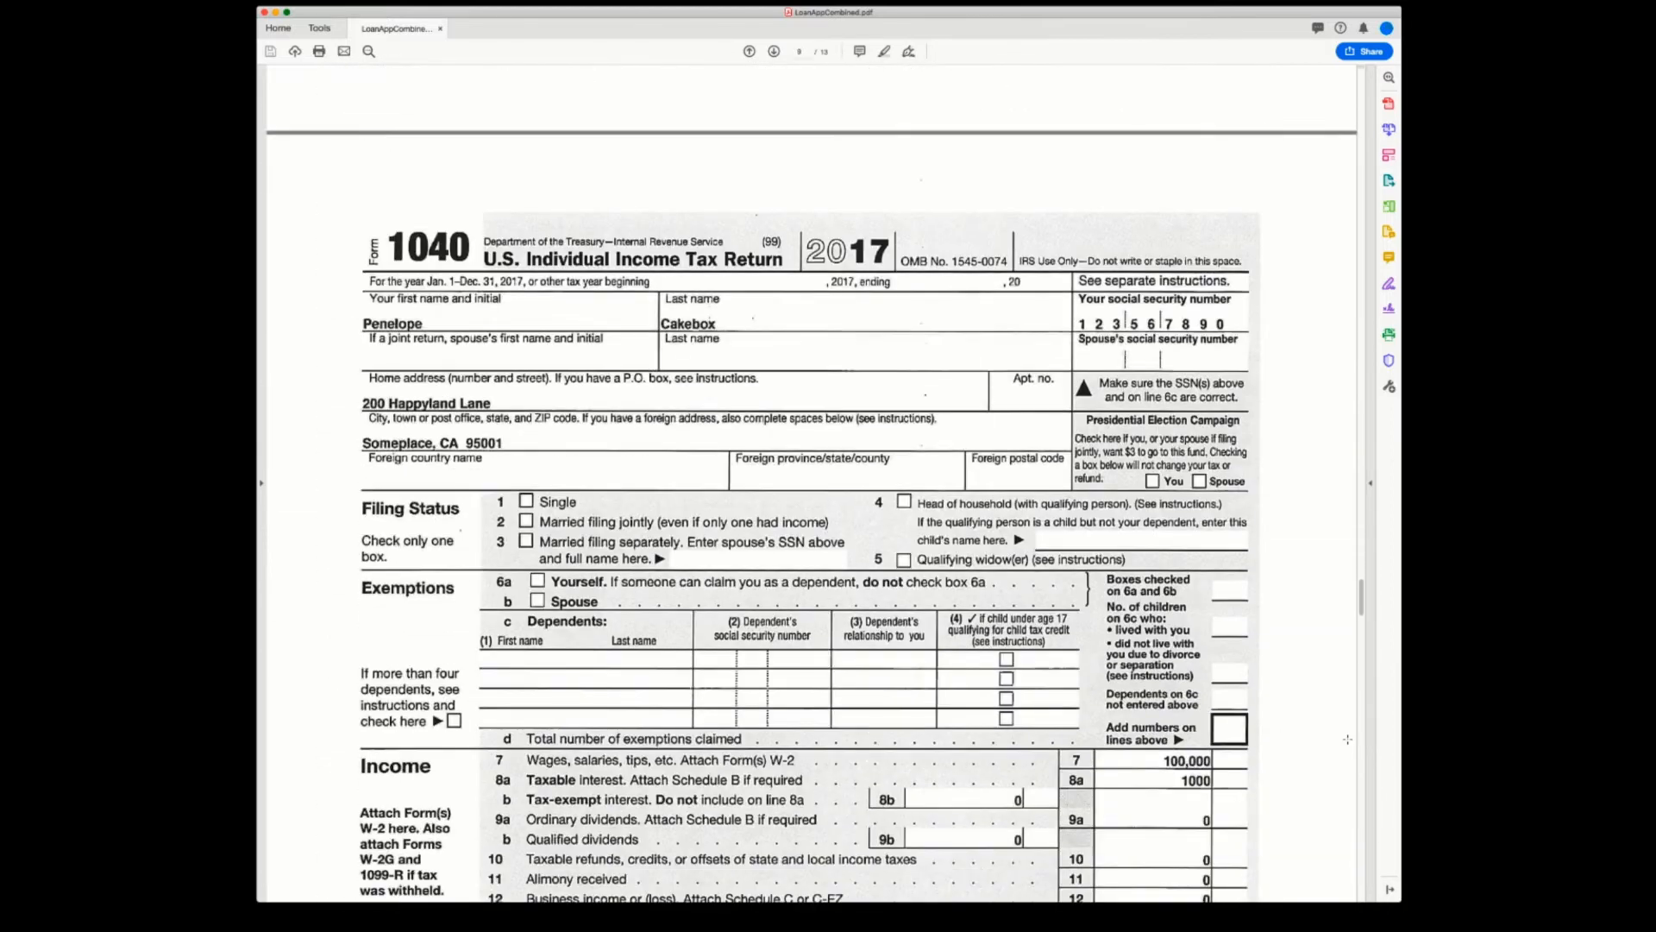
{"action": "scroll", "scroll_direction": "down", "scroll_amount": 3}
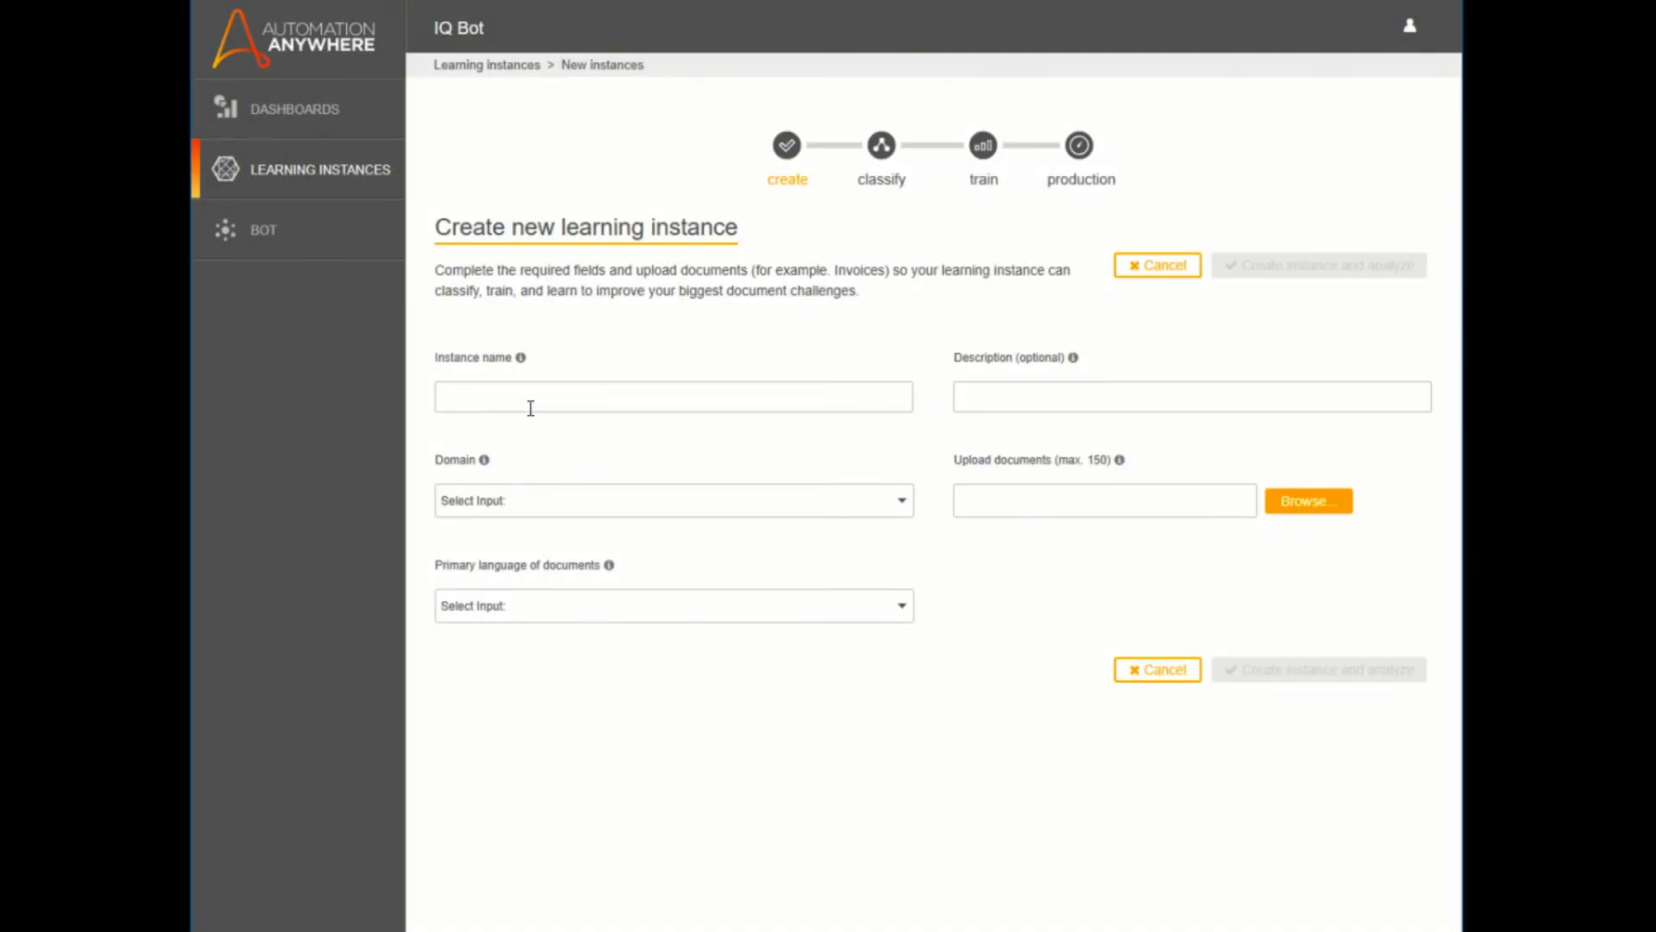
- Name the instance 'Residential Loan App' with domain name 'Residential Loan'
{"action": "type", "text": "Residential Loan App"}
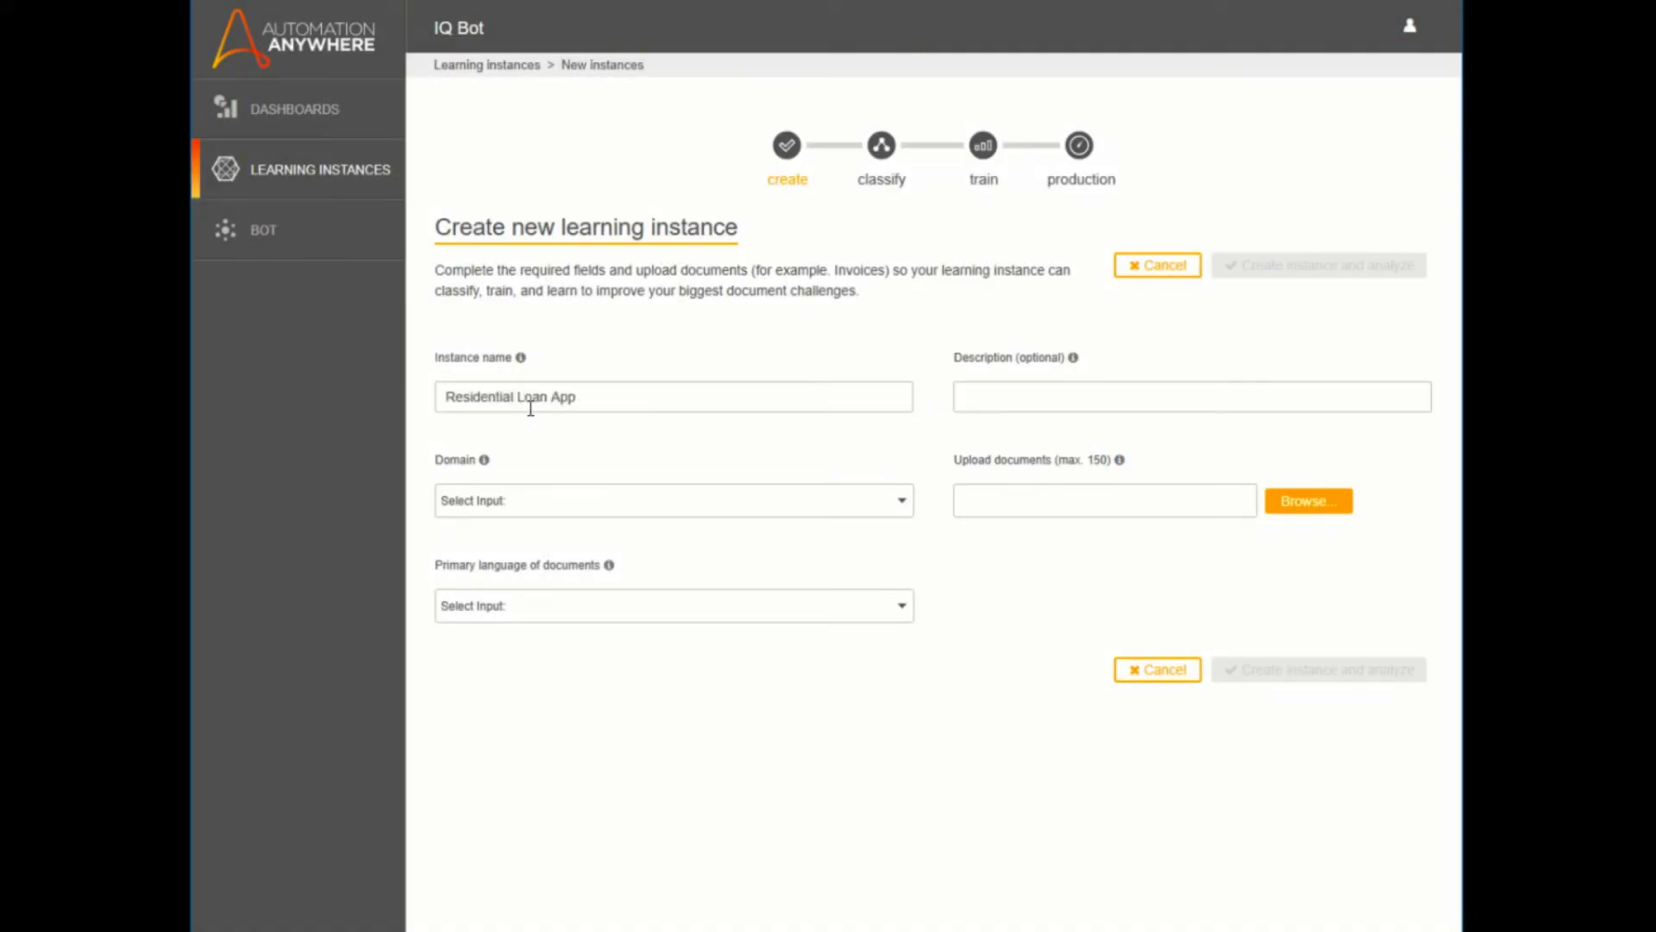
{"action": "left_click", "coordinate": [673, 500]}
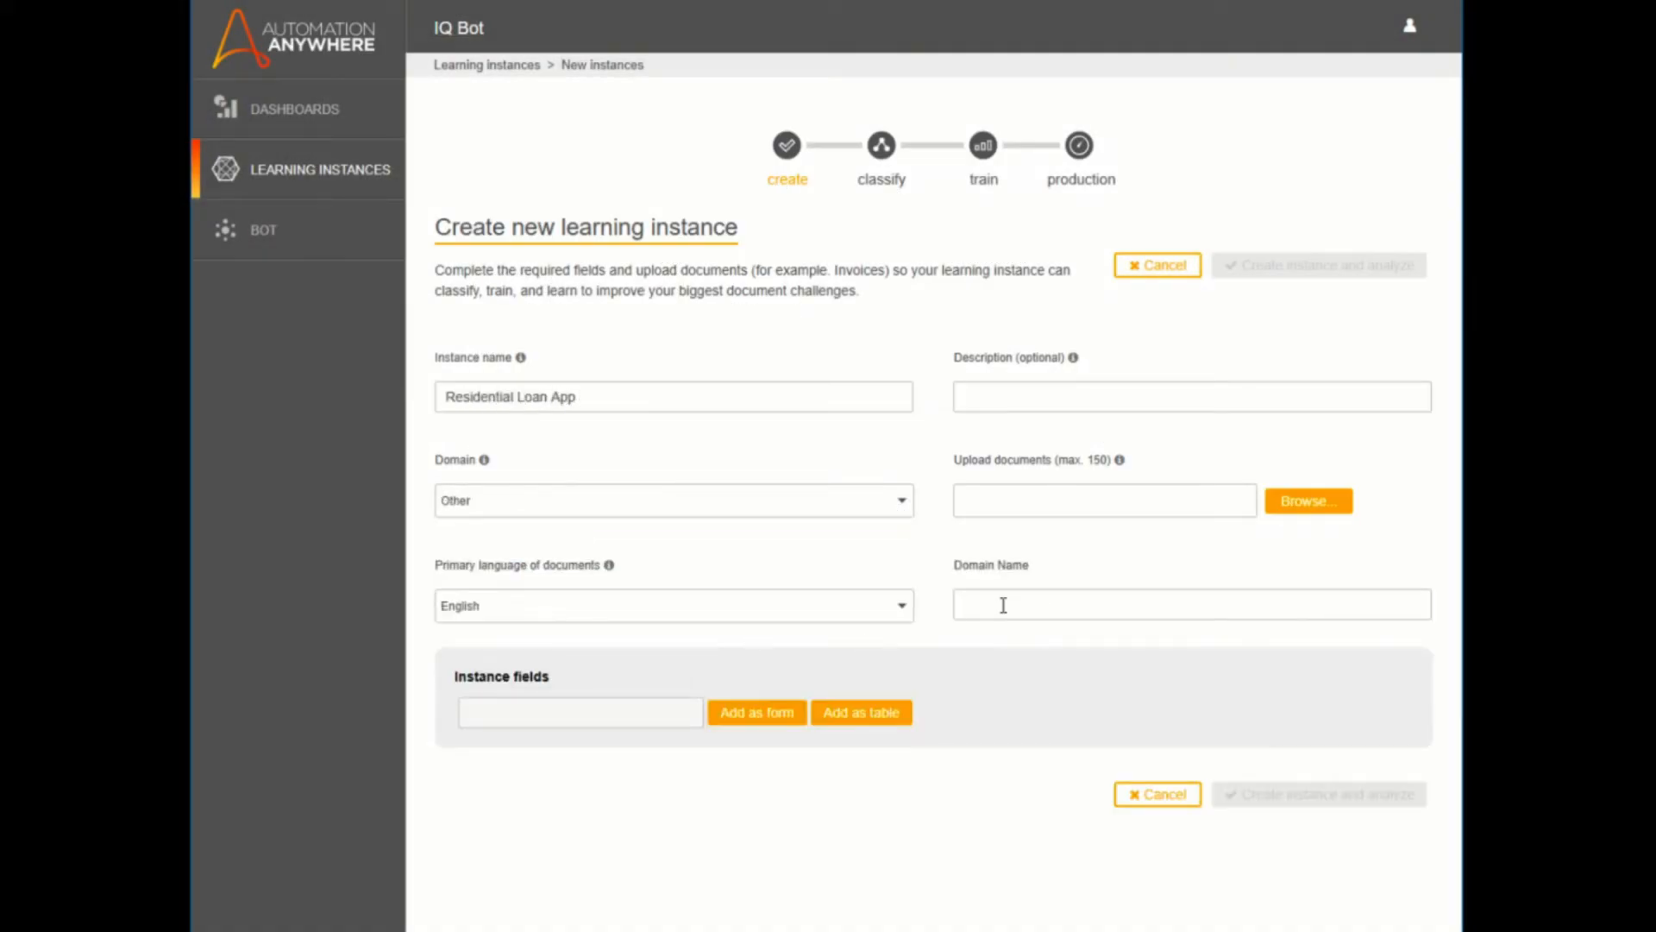
{"action": "type", "text": "Residential Loan"}
{"action": "type", "text": "Ty"}
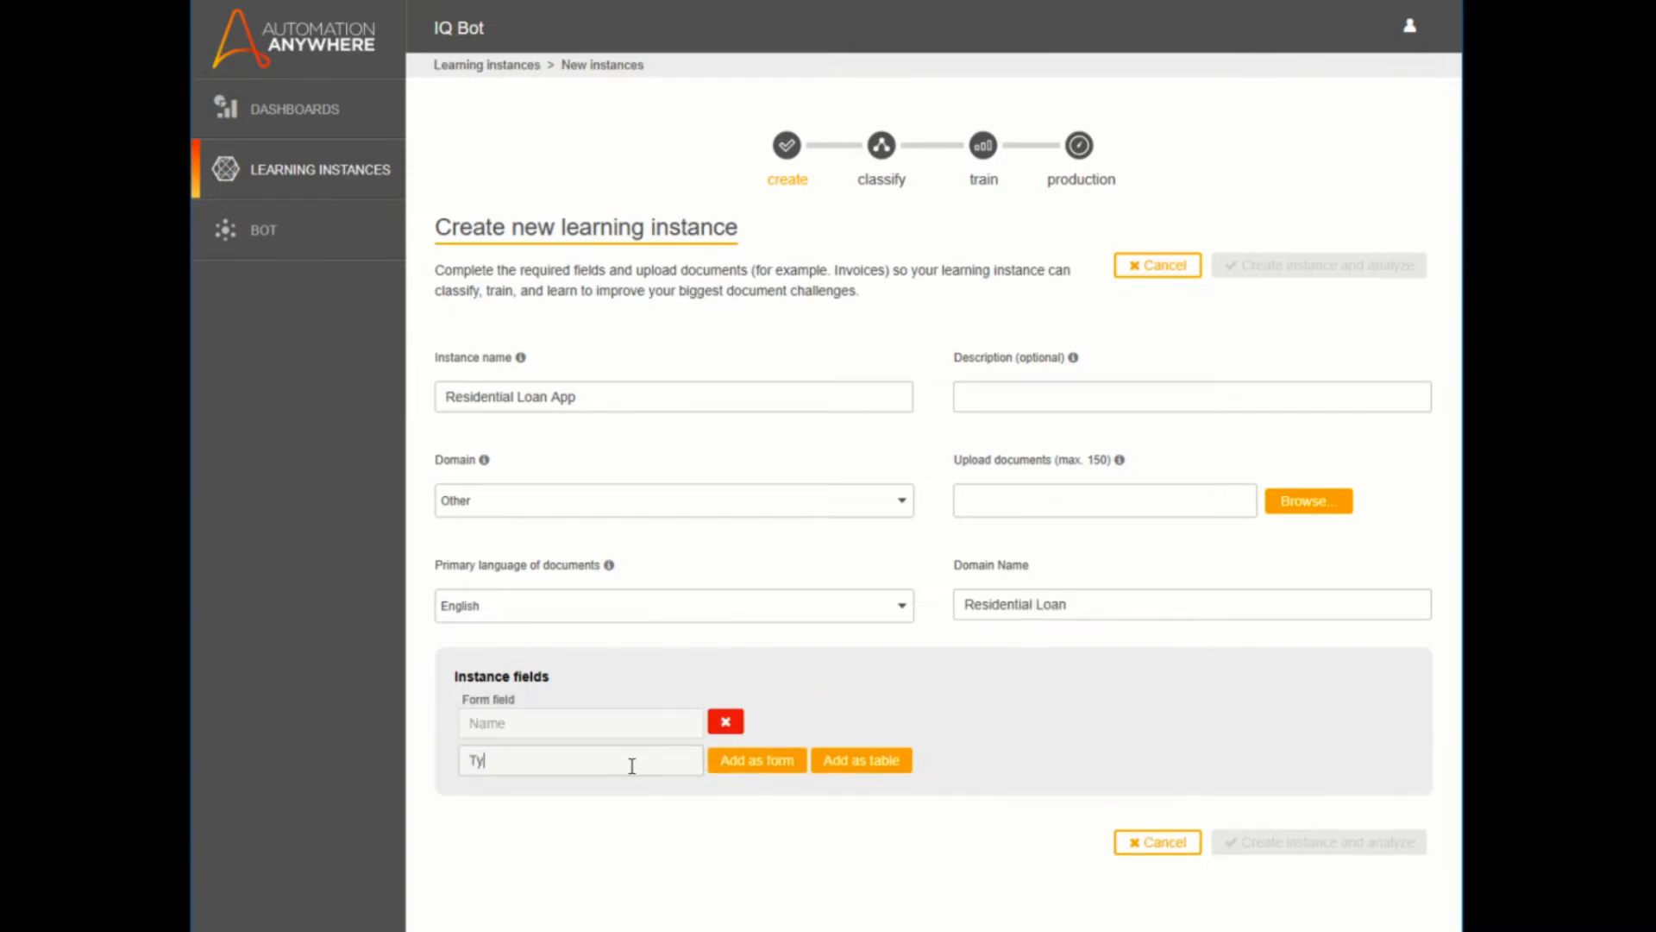
- Add Type of Credit and Date of Birth as form fields
{"action": "left_click", "coordinate": [756, 759]}
{"action": "type", "text": "Date of"}
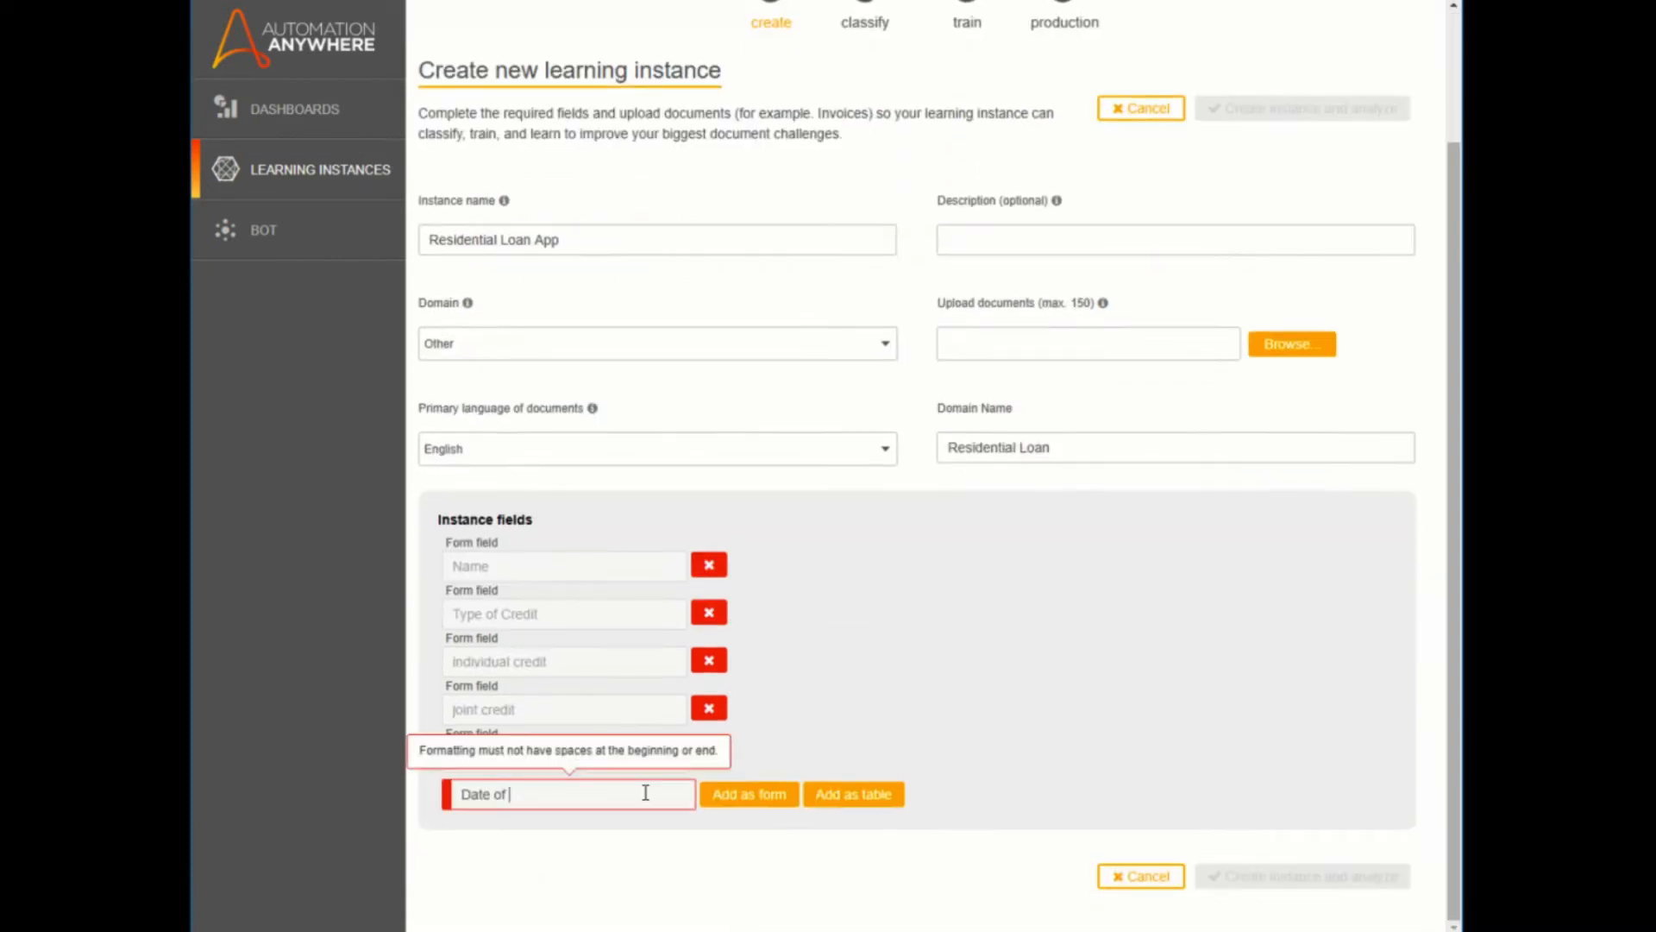
{"action": "left_click", "coordinate": [746, 794]}
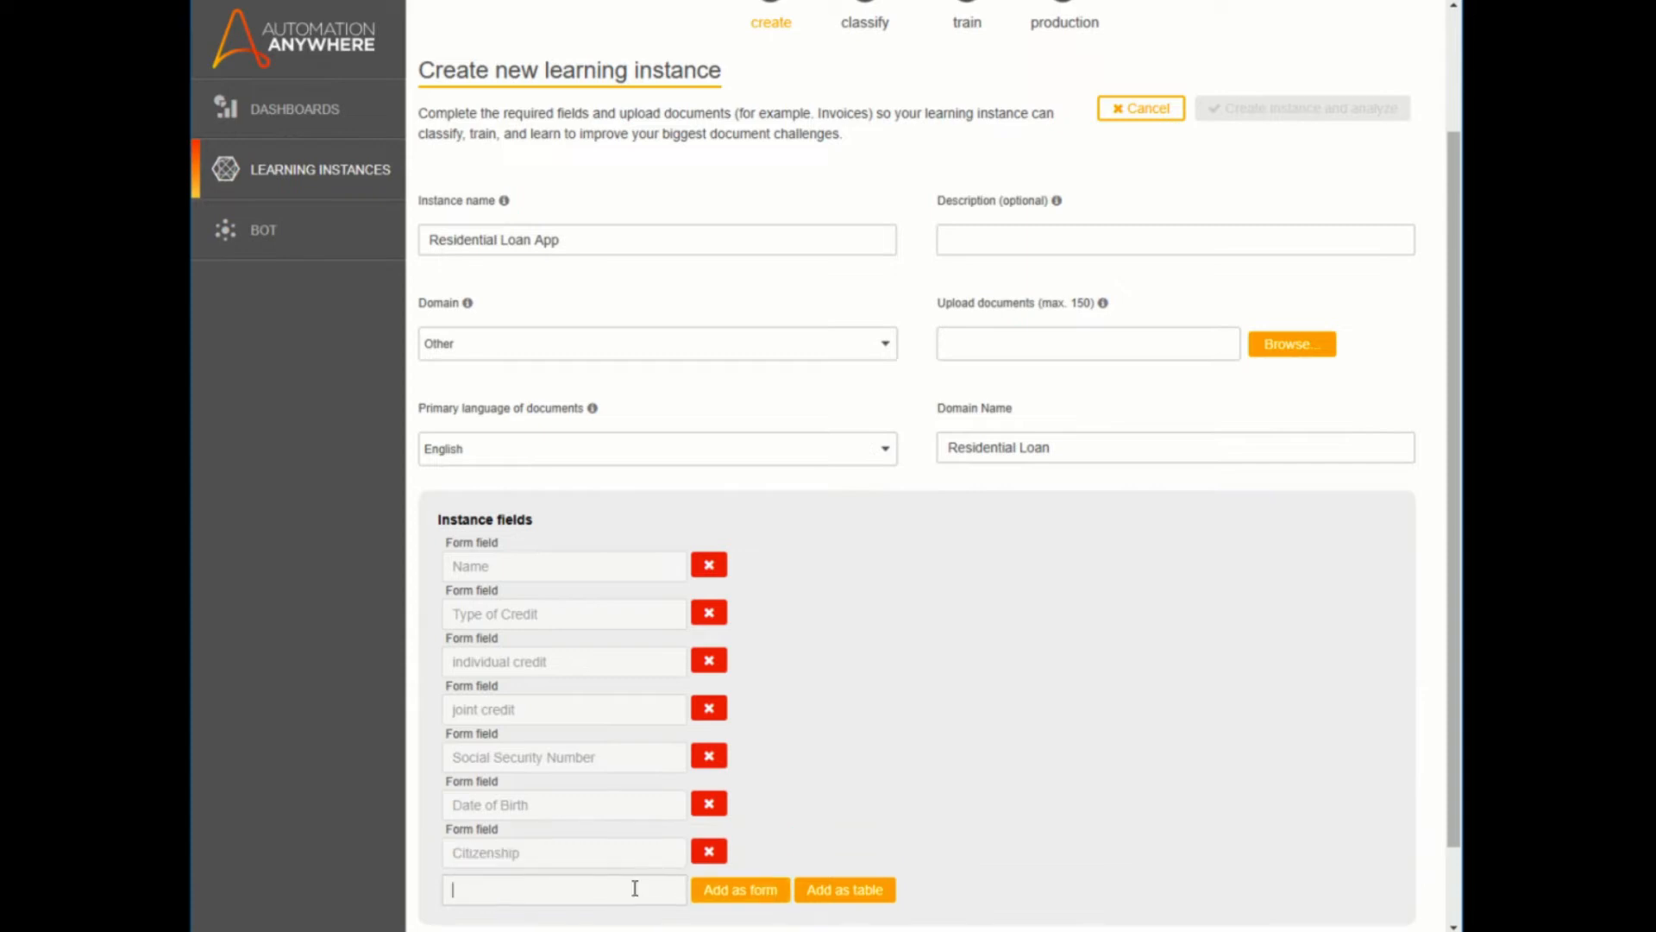
{"action": "scroll", "scroll_direction": "down", "scroll_amount": 3}
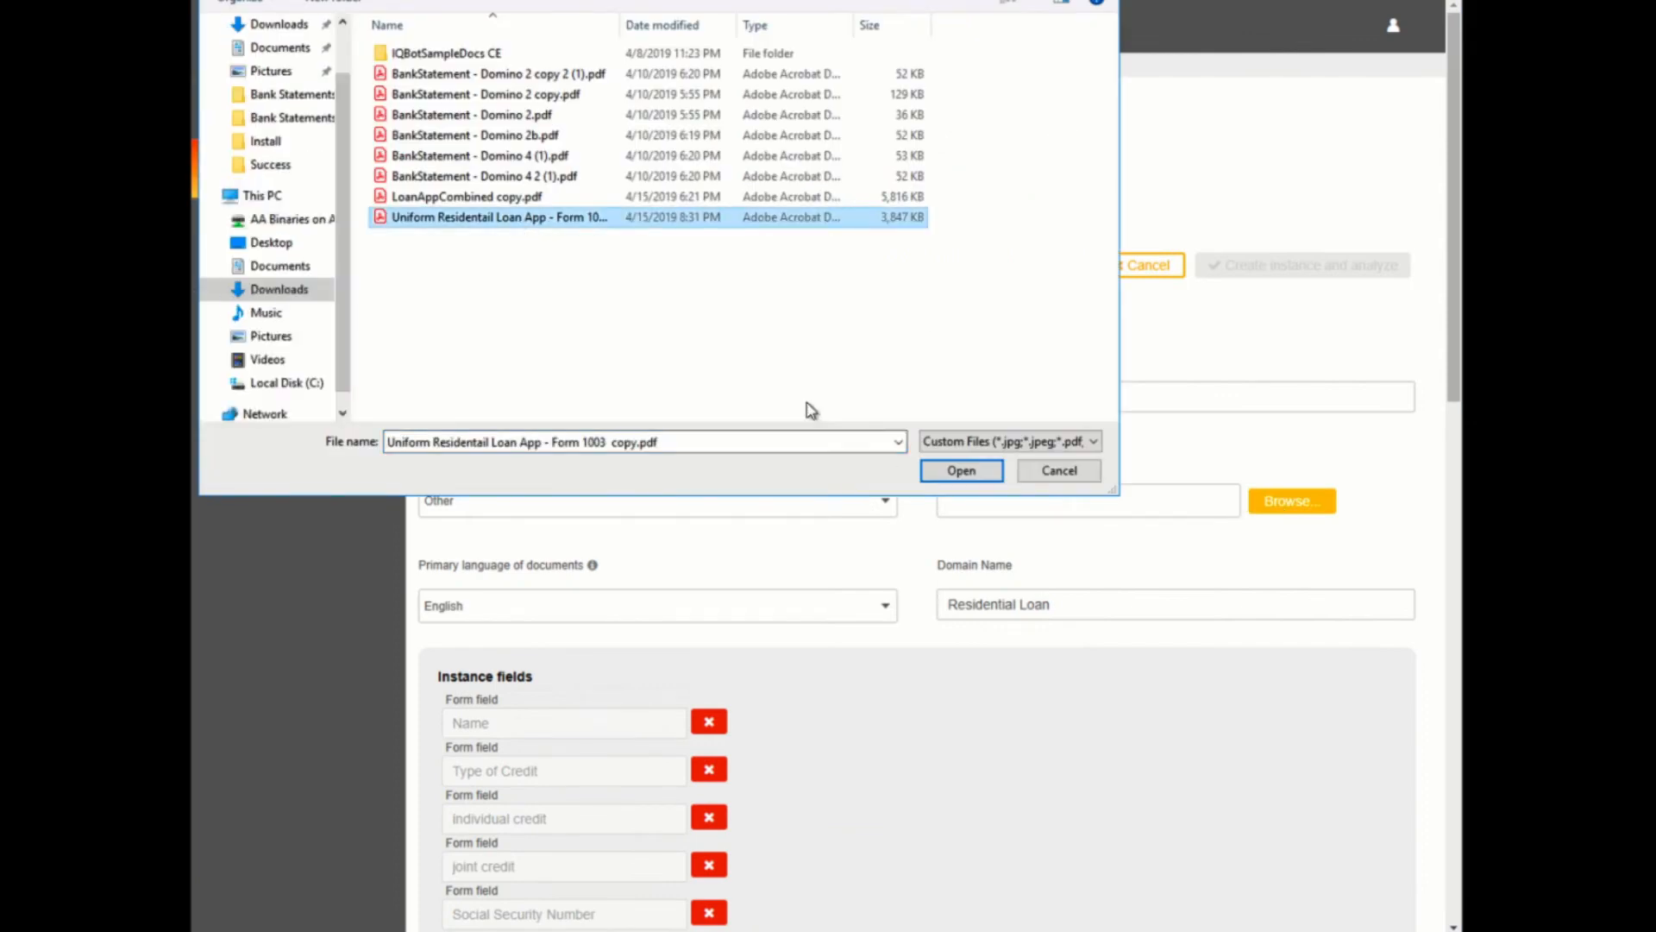
- Upload the Uniform Residential Loan App PDF and create the instance with analysis
{"action": "left_click", "coordinate": [961, 470]}
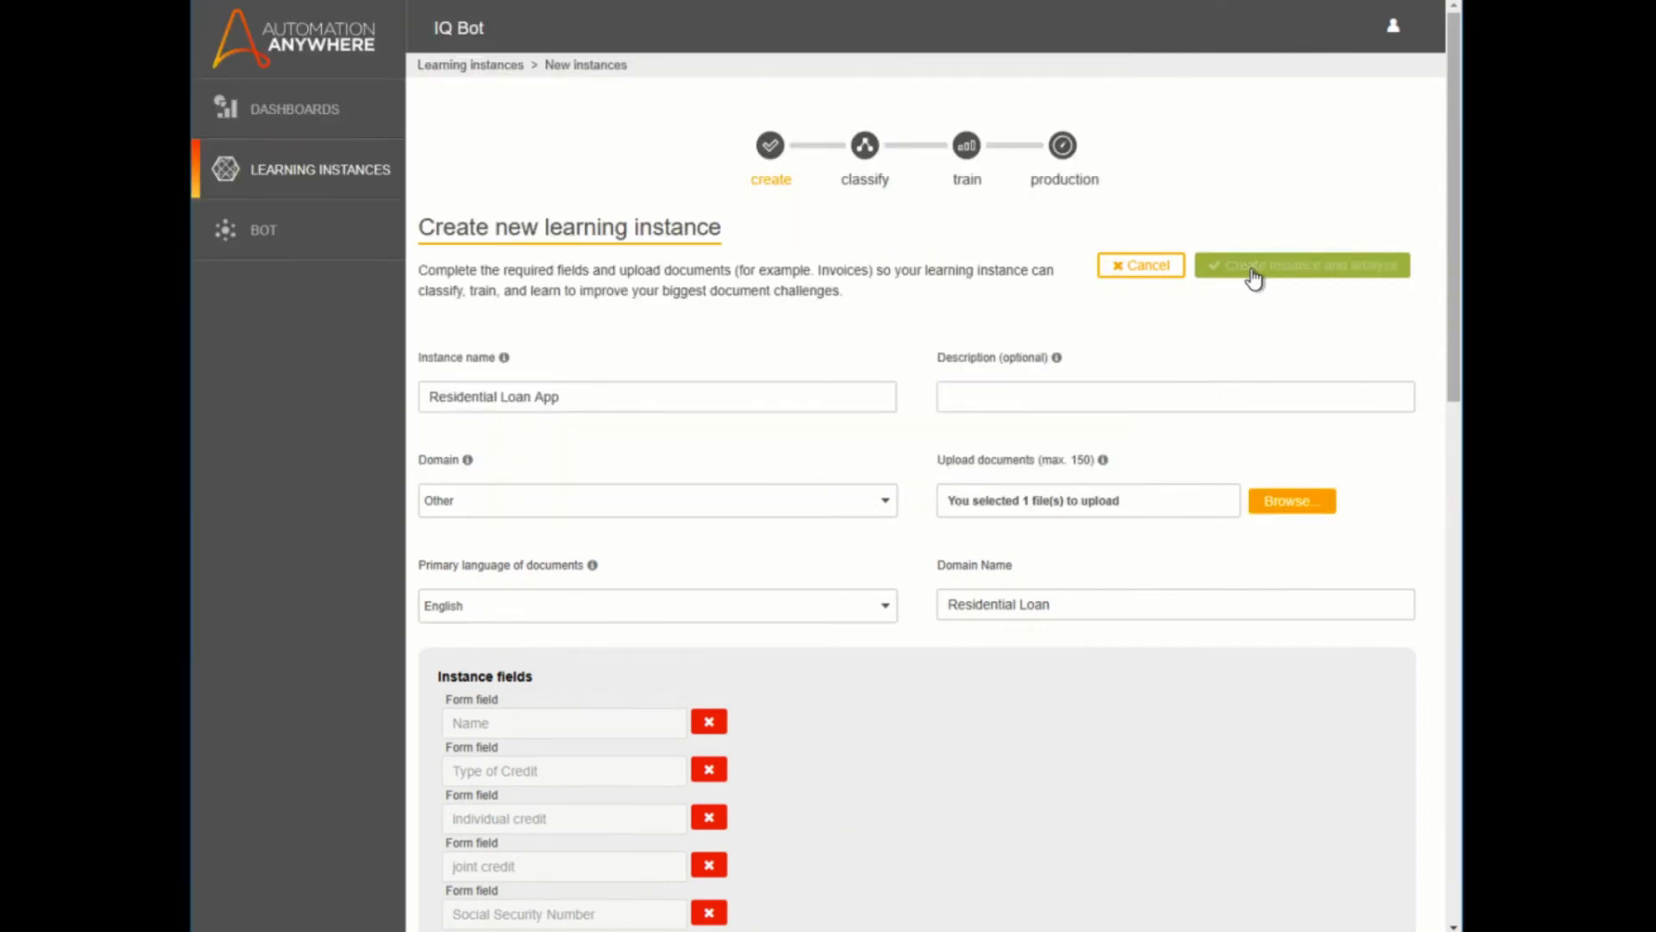
{"action": "left_click", "coordinate": [1301, 264]}
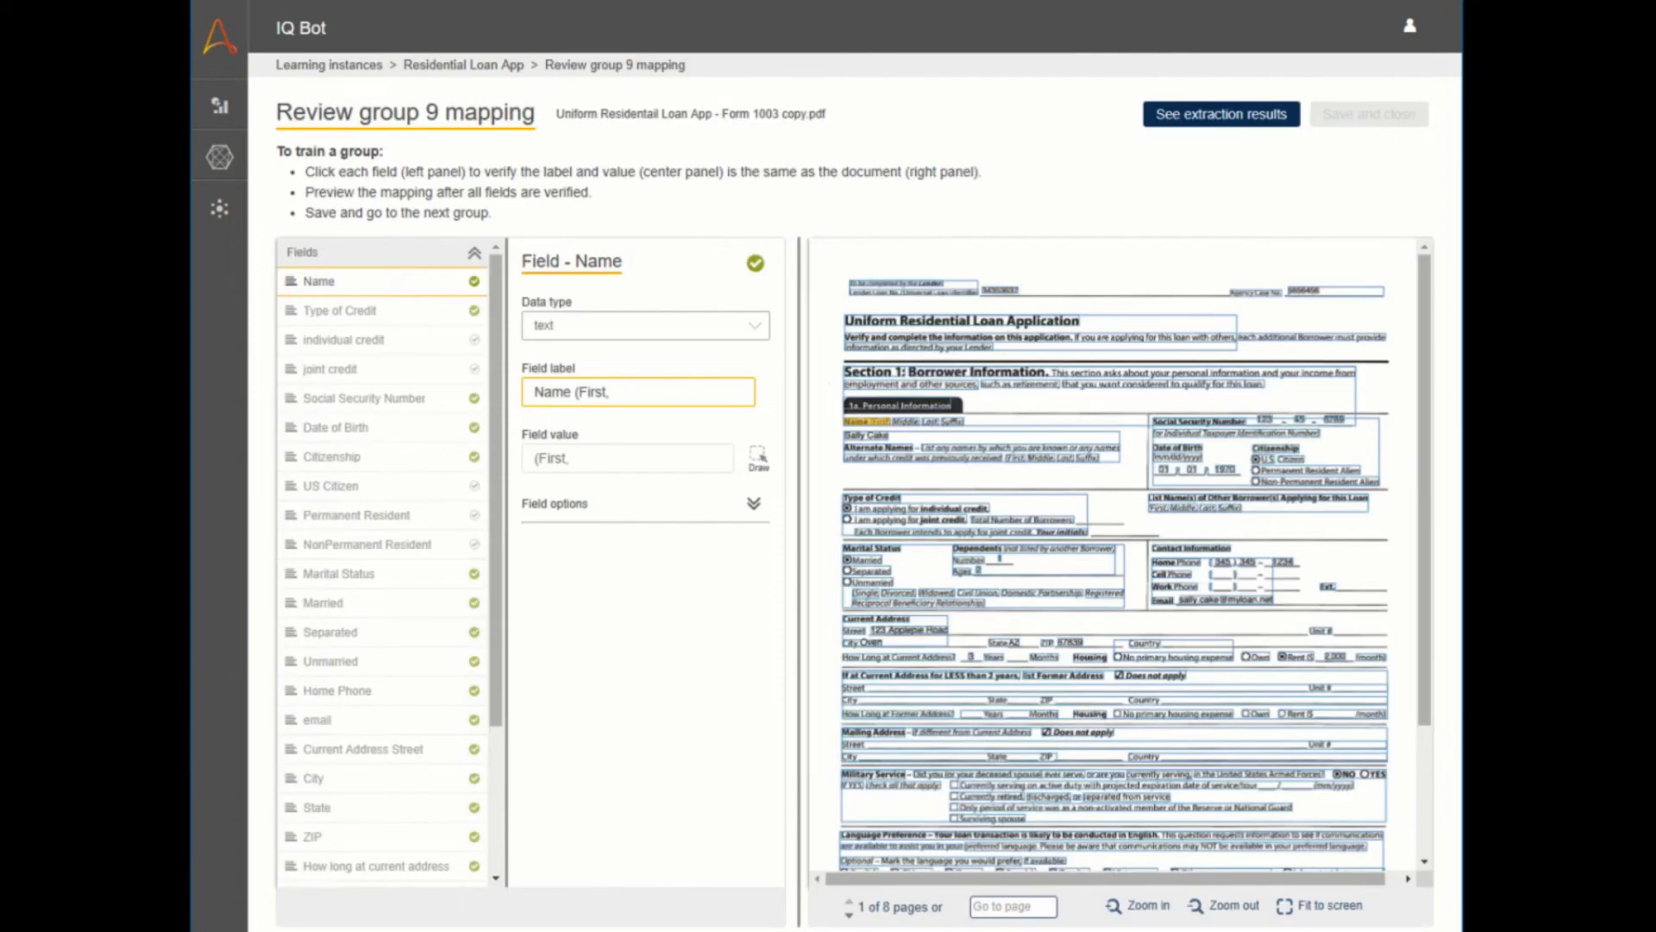
- Review Type of Credit, individual and joint credit mappings, drawing the joint credit label from the document
{"action": "scroll", "scroll_direction": "down", "scroll_amount": 3}
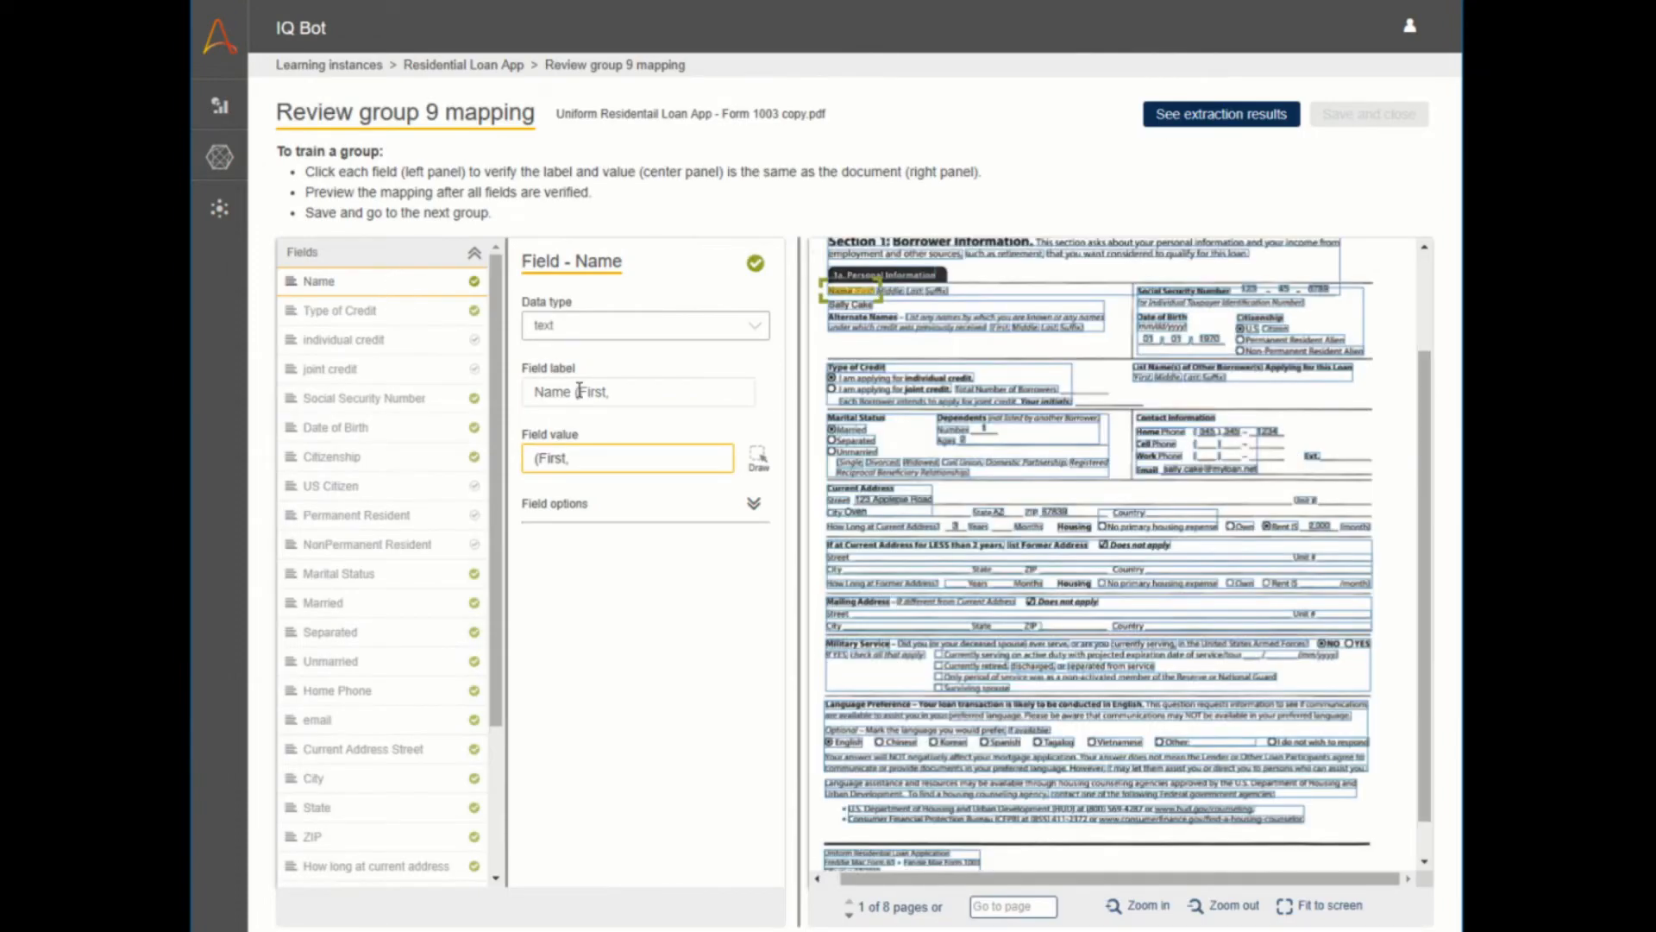
{"action": "left_click", "coordinate": [339, 309]}
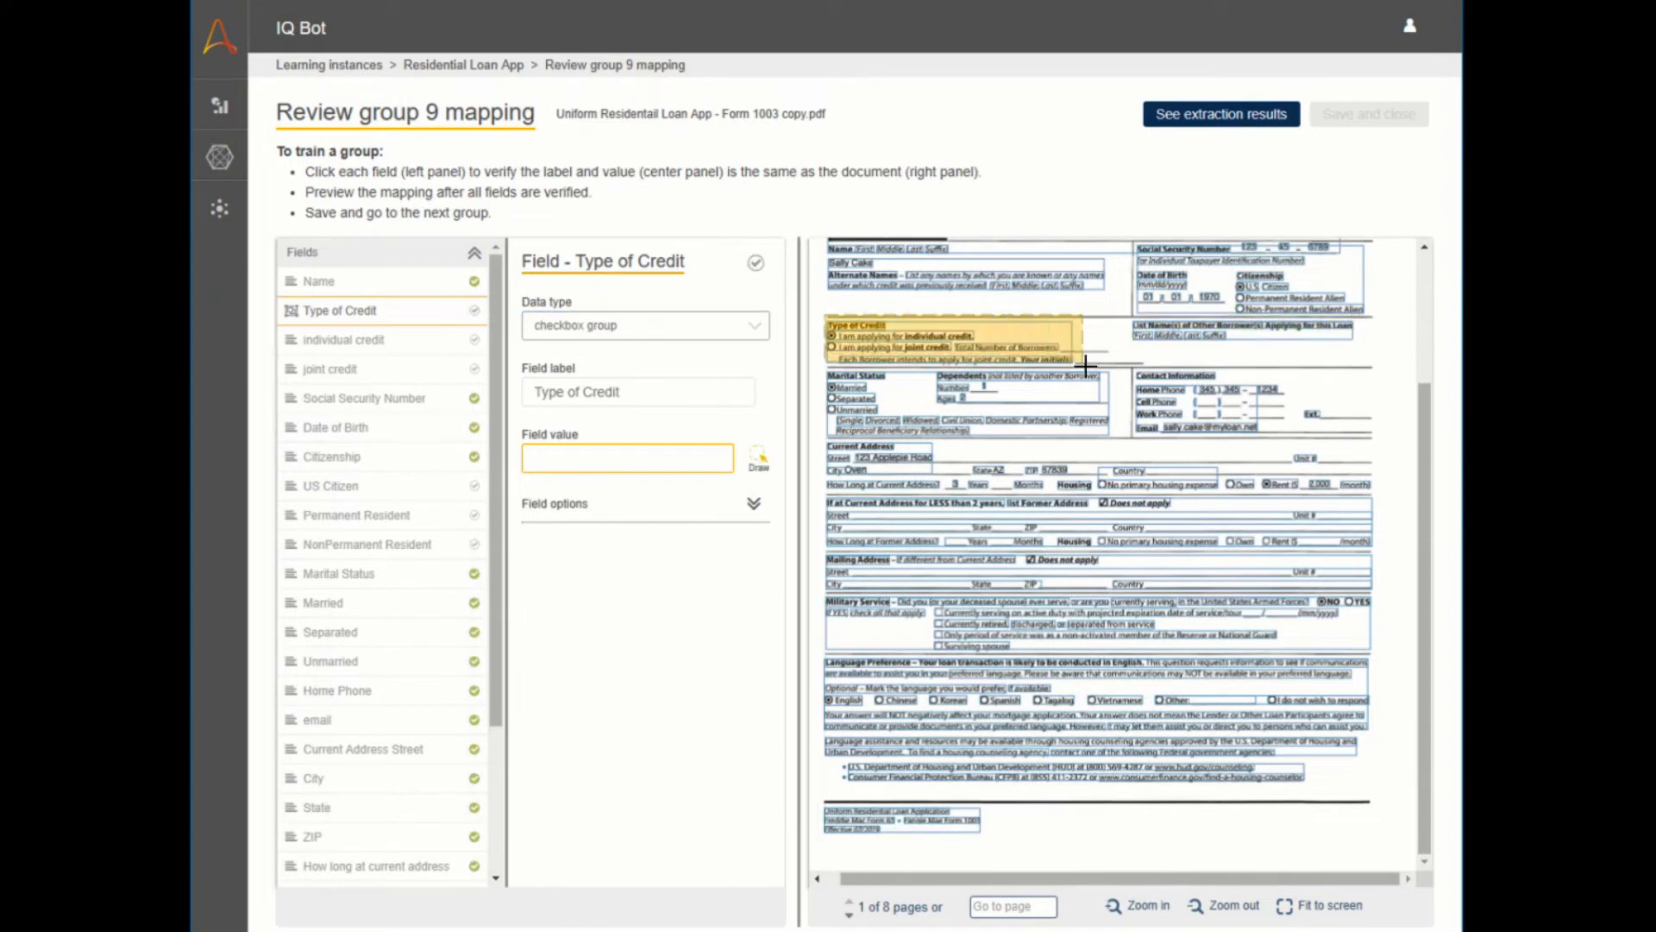
{"action": "left_click", "coordinate": [343, 340]}
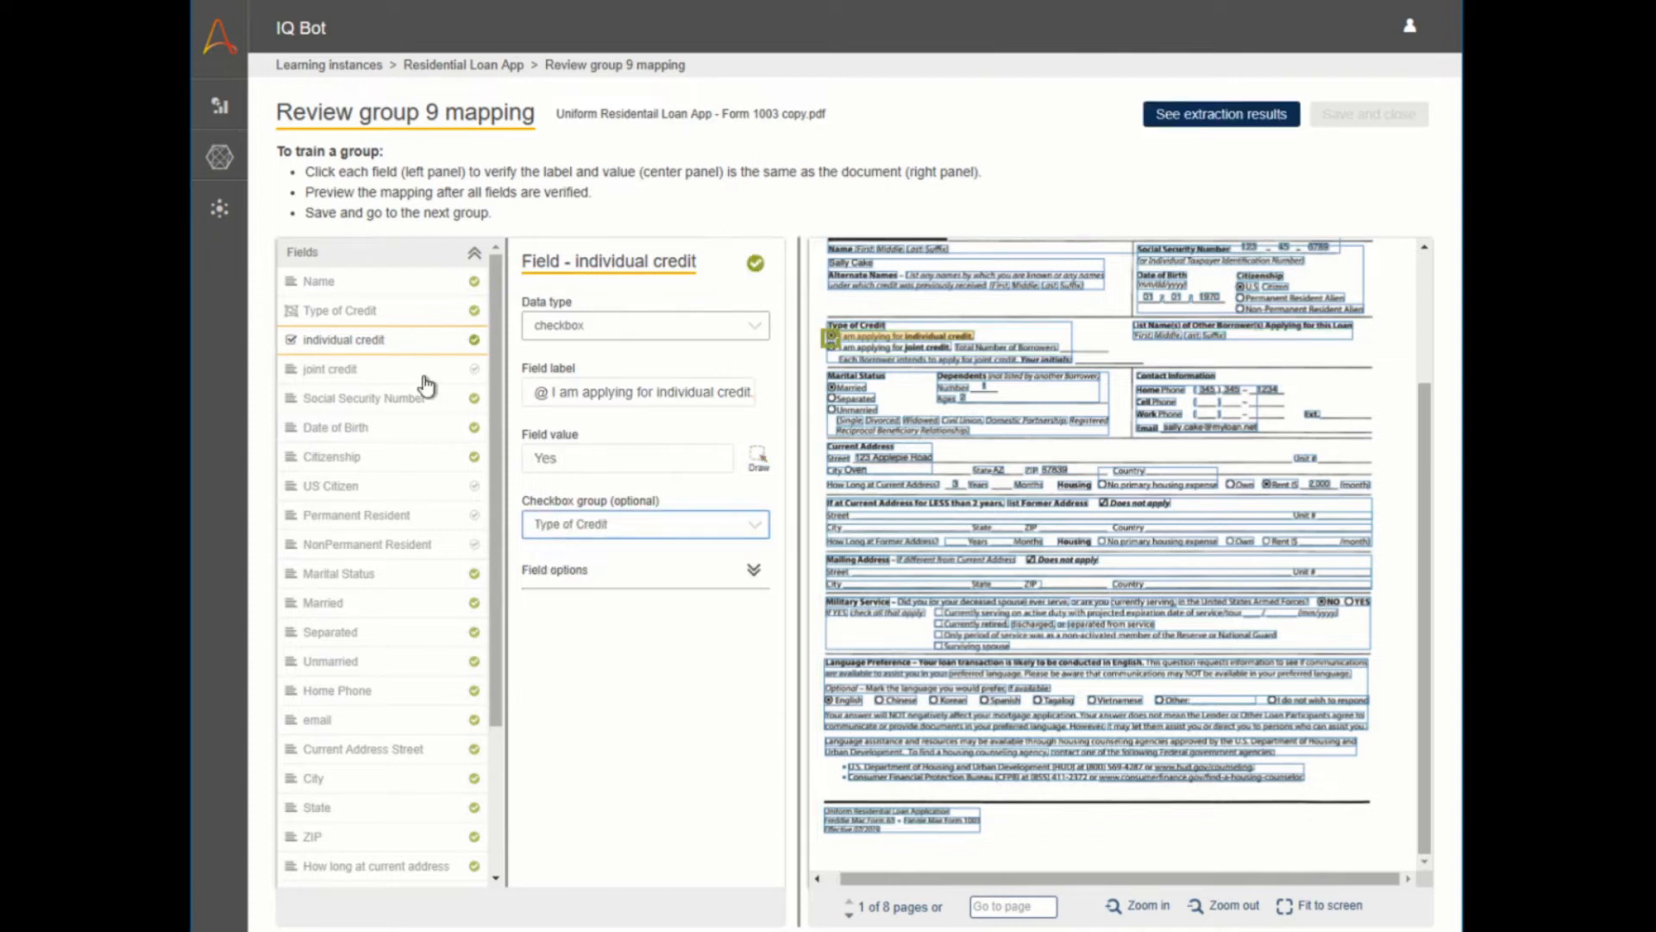
{"action": "left_click", "coordinate": [329, 369]}
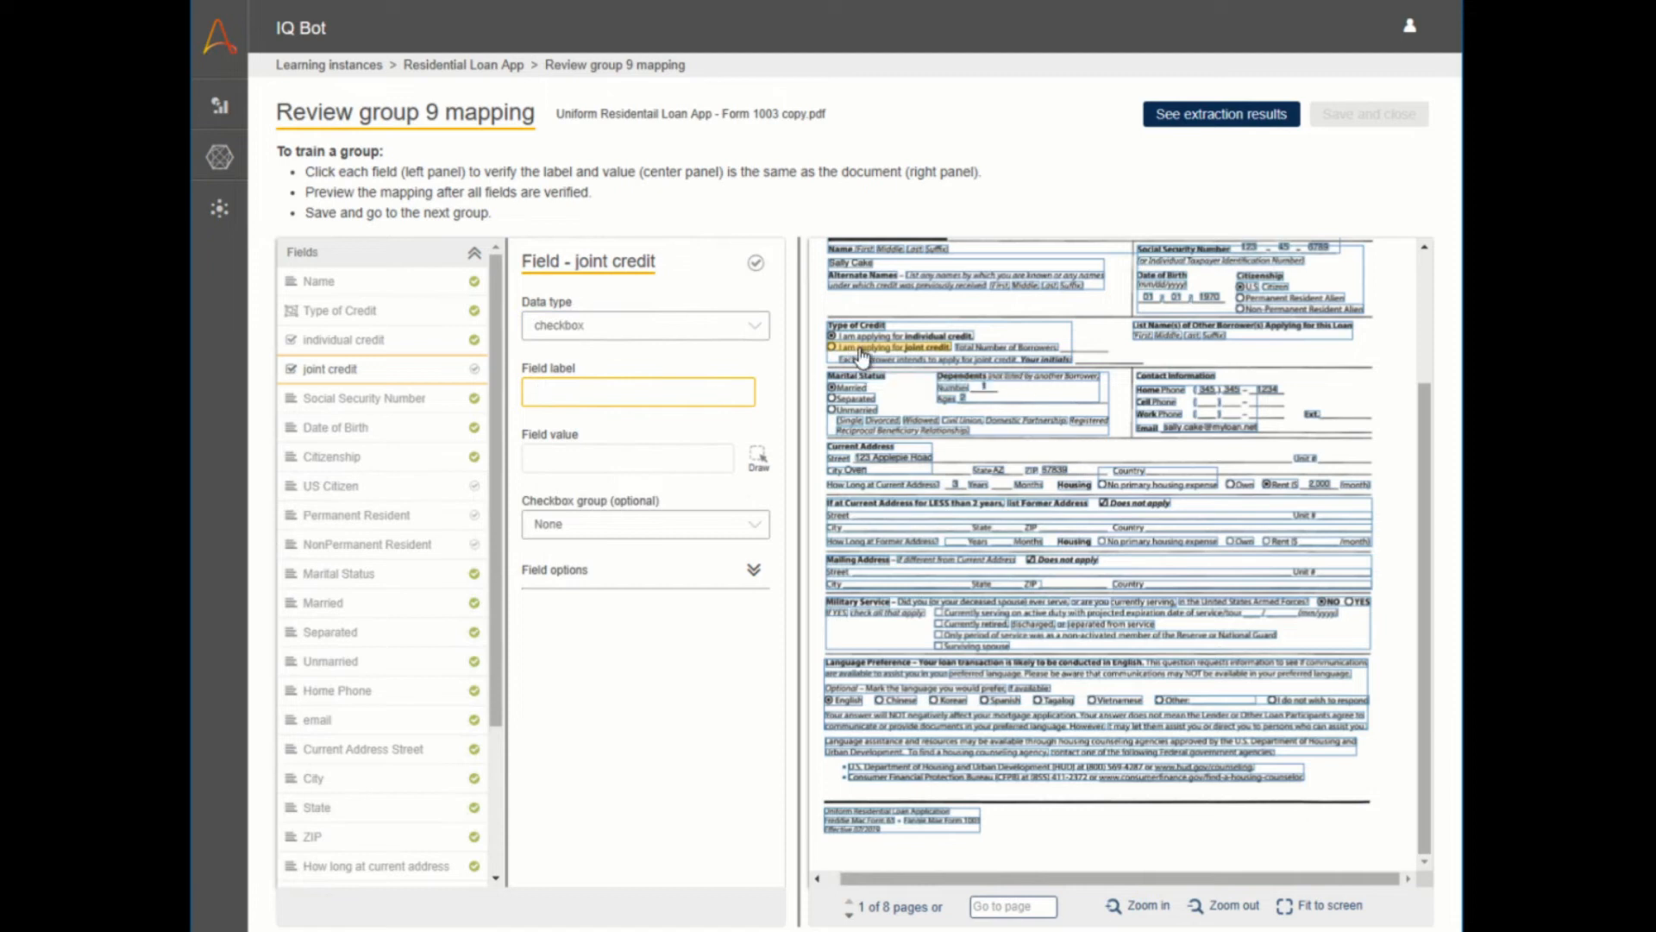
{"action": "left_click", "coordinate": [866, 347]}
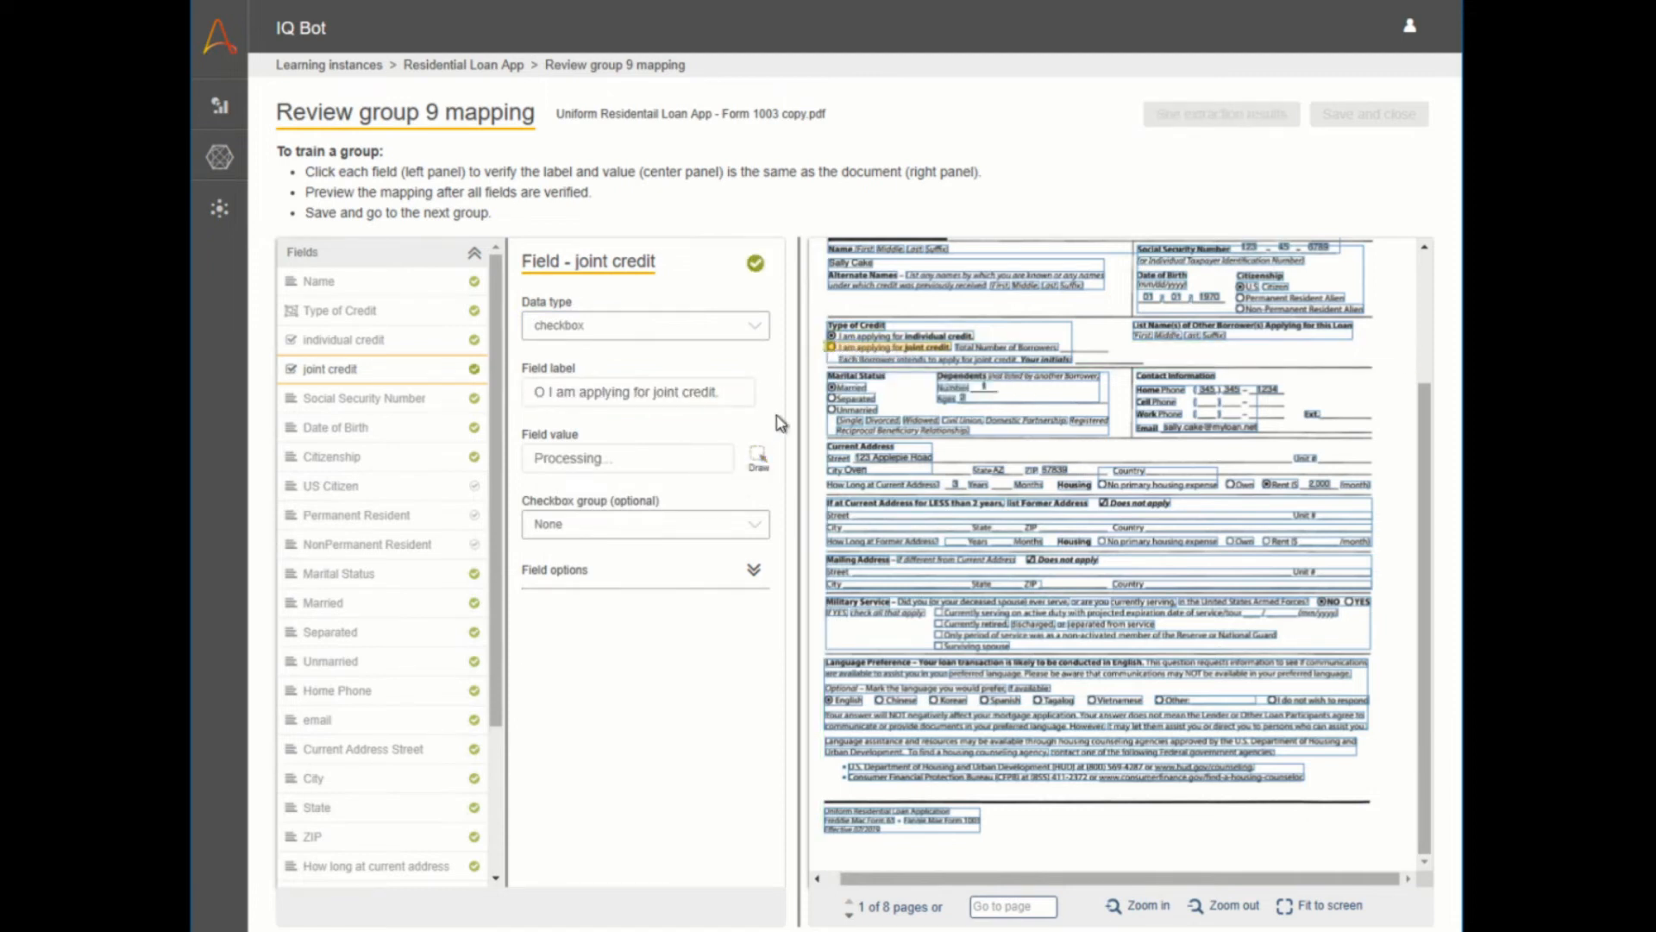
- Correct the Social Security Number value to end '45 6789', then save and close group 9
{"action": "left_click", "coordinate": [364, 398]}
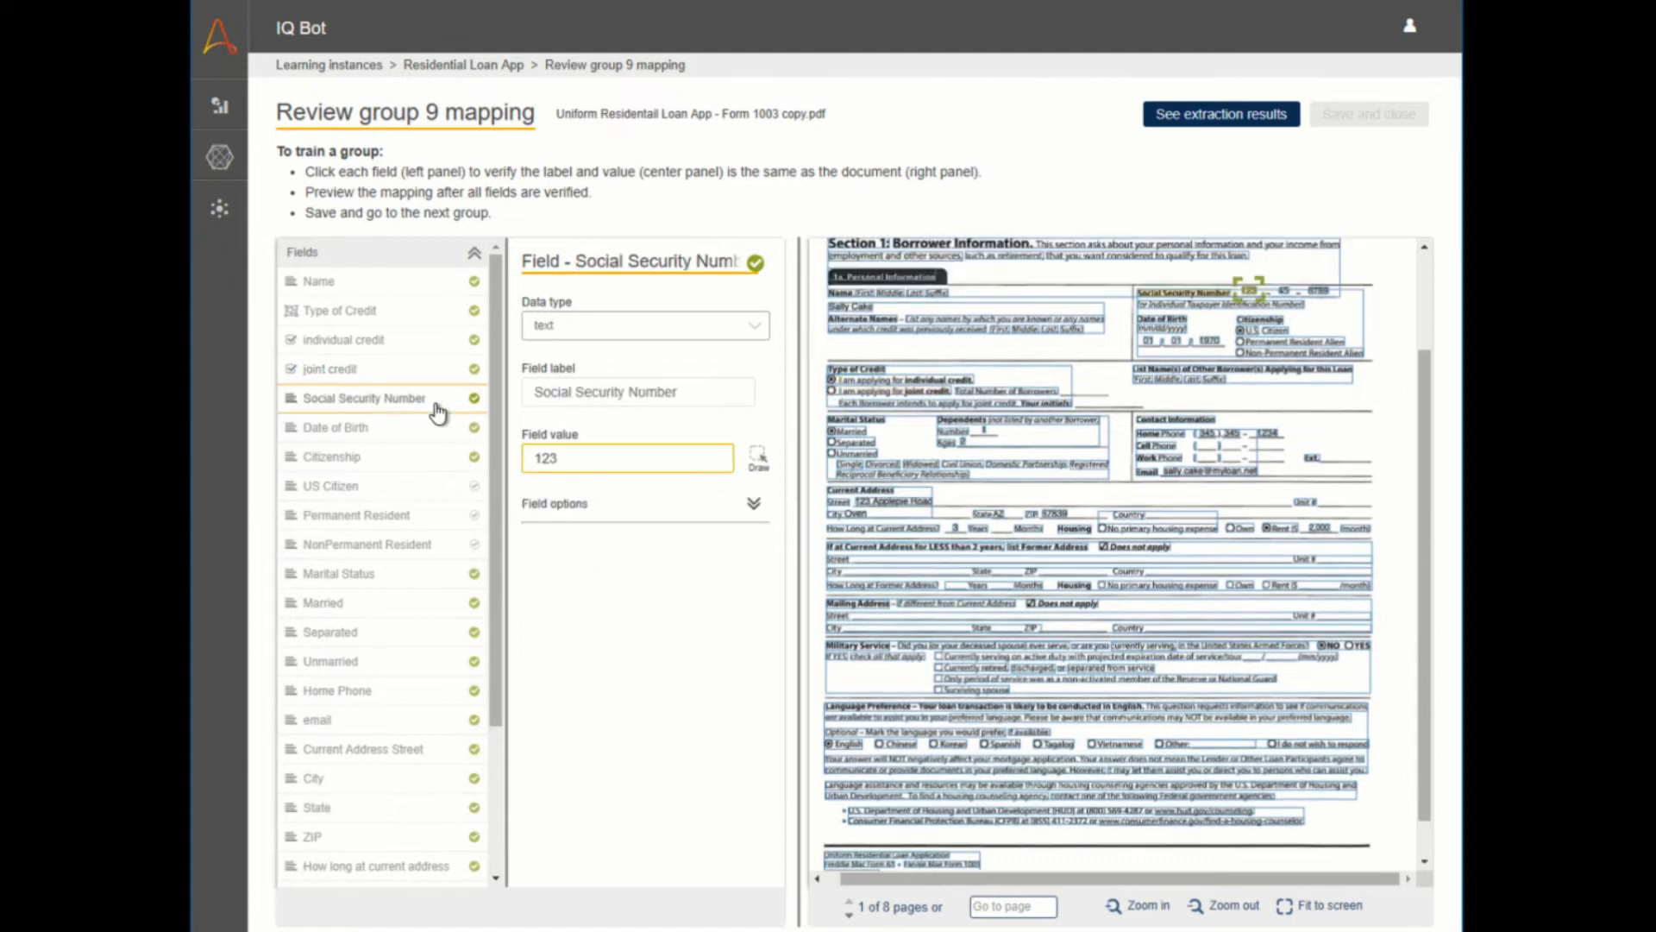
{"action": "type", "text": "45 6789"}
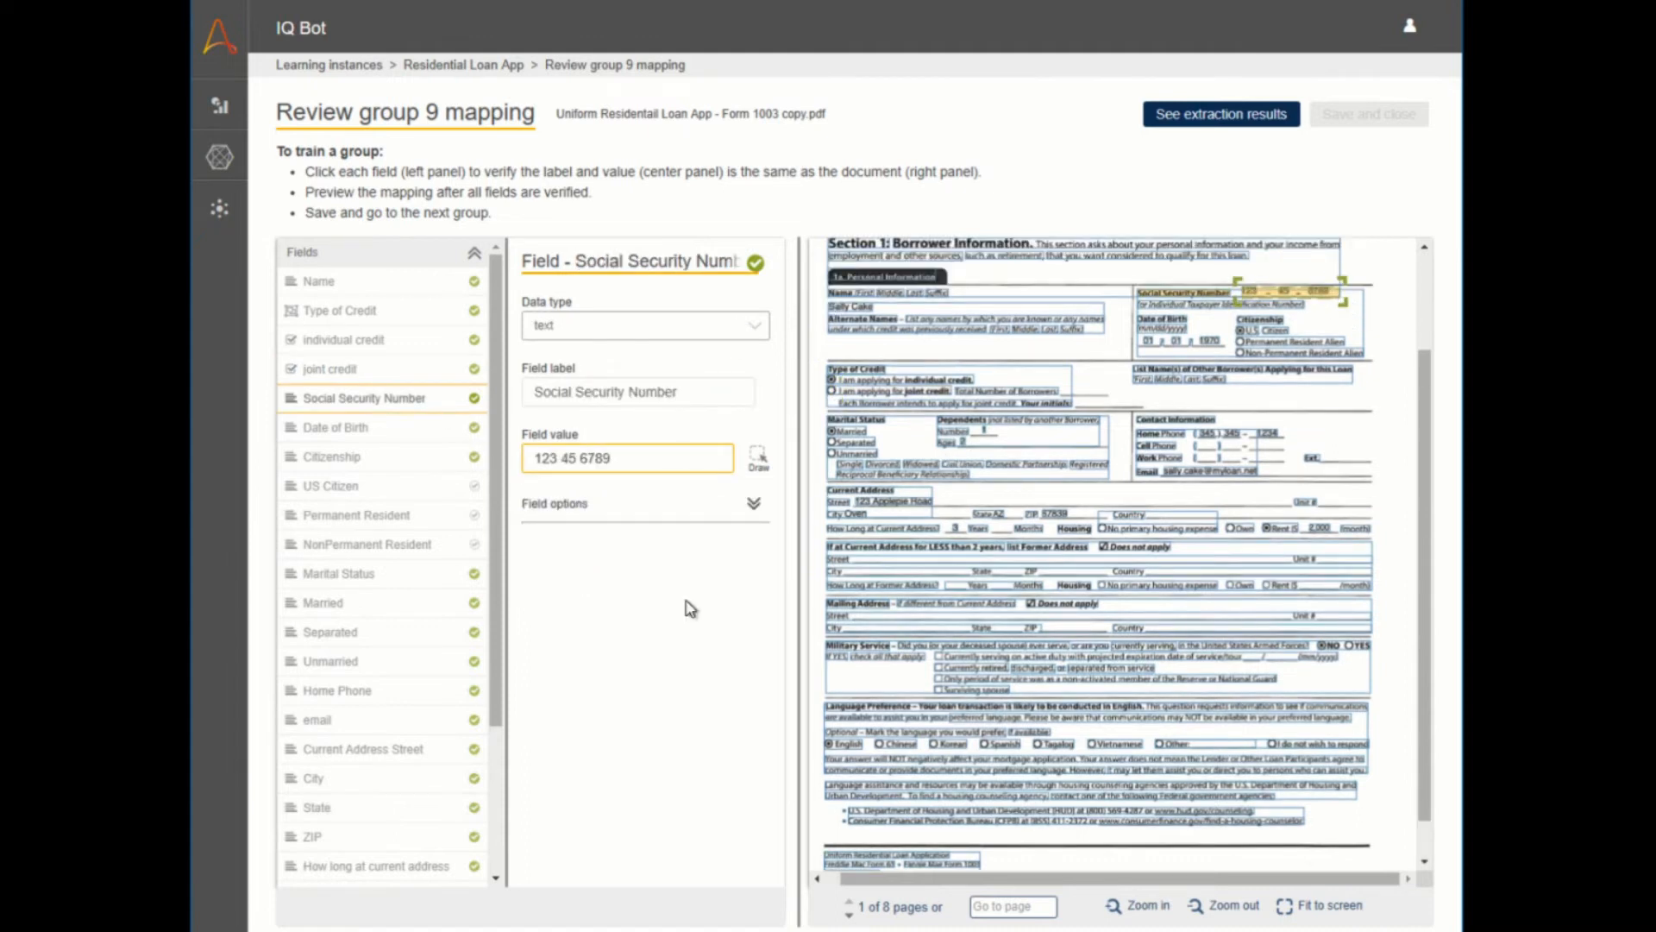
{"action": "left_click", "coordinate": [317, 279]}
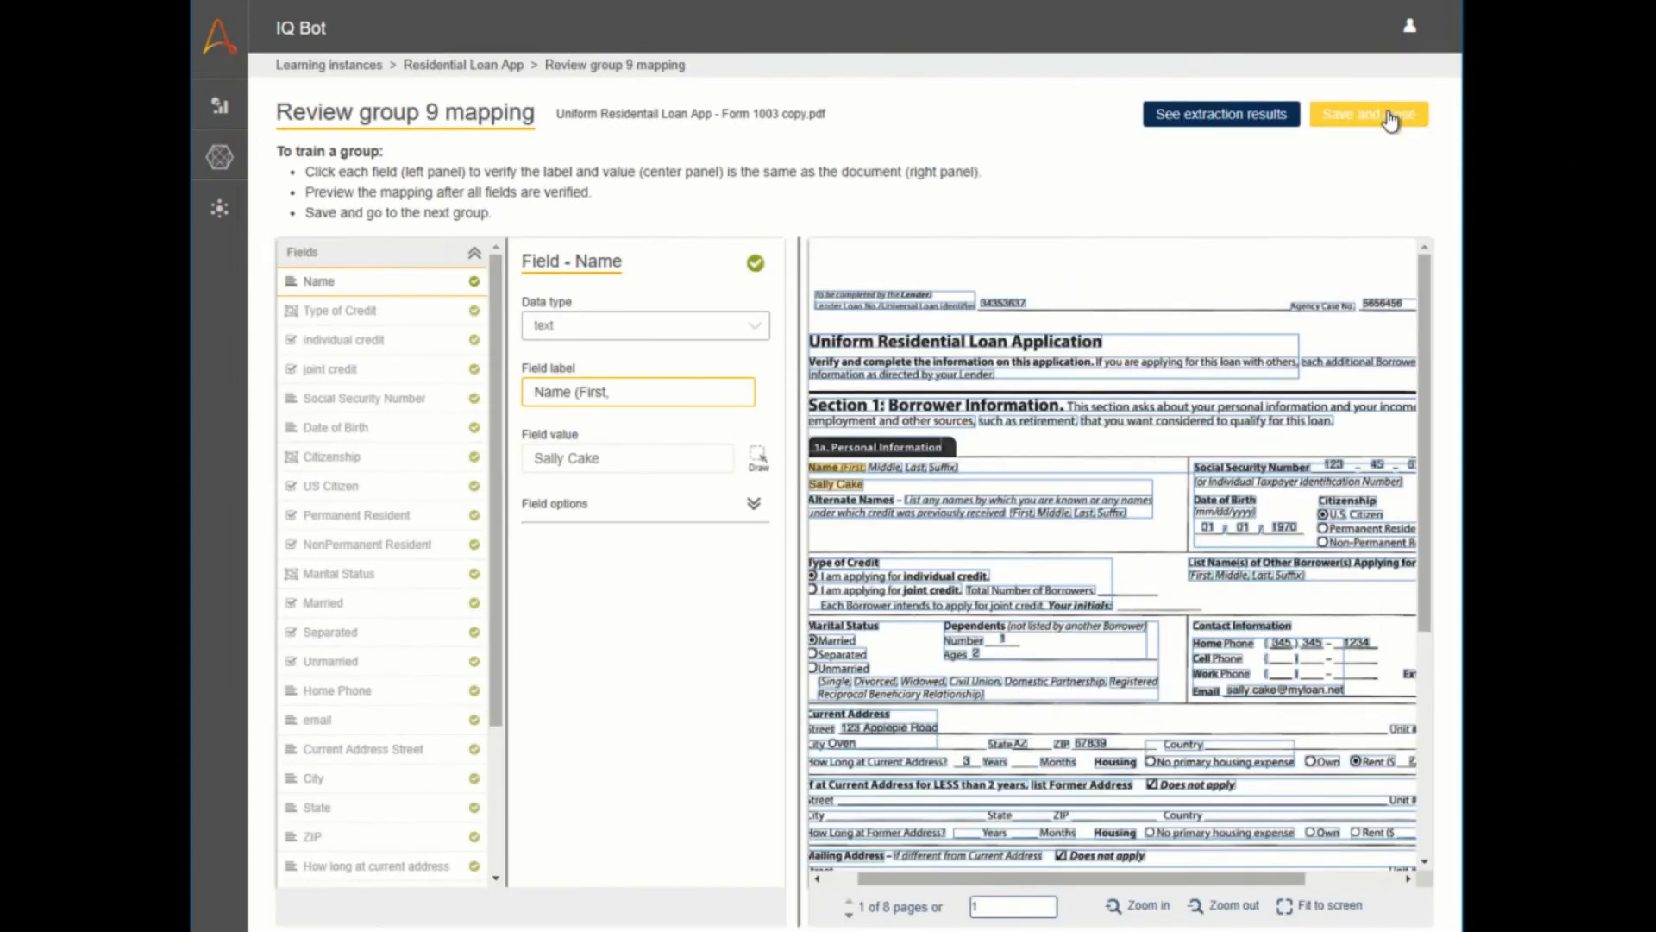
{"action": "left_click", "coordinate": [1368, 114]}
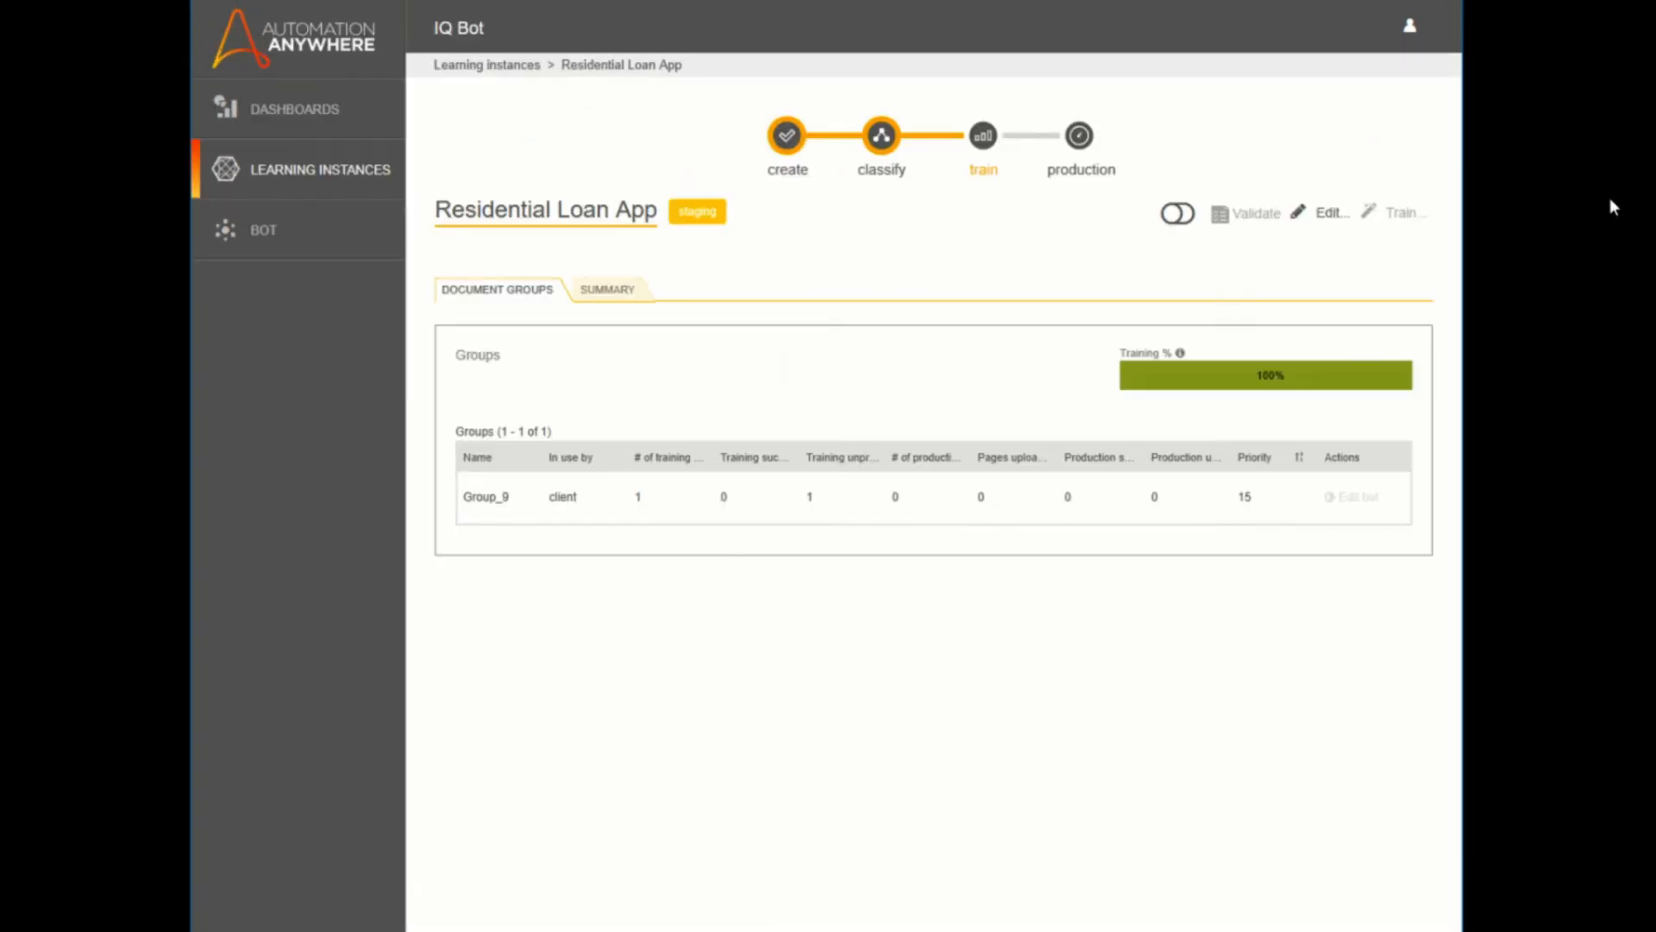
- In Enterprise Client, view LoanApp.atmx in the editor, close it, and run the task
{"action": "left_click", "coordinate": [262, 229]}
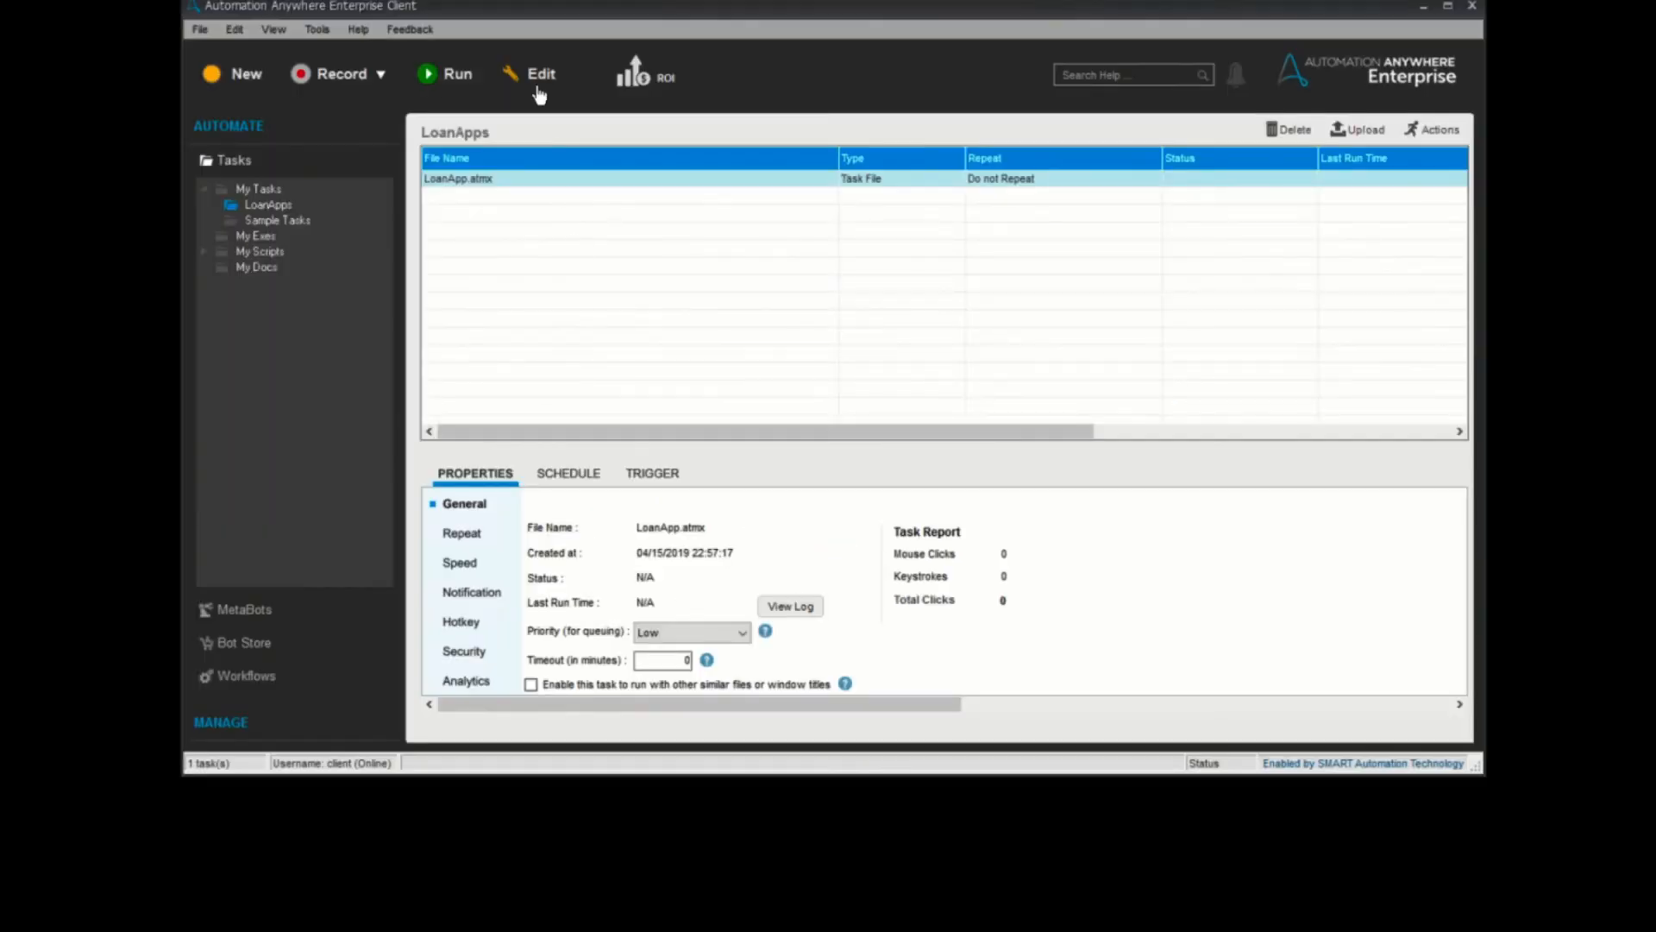
{"action": "left_click", "coordinate": [540, 72]}
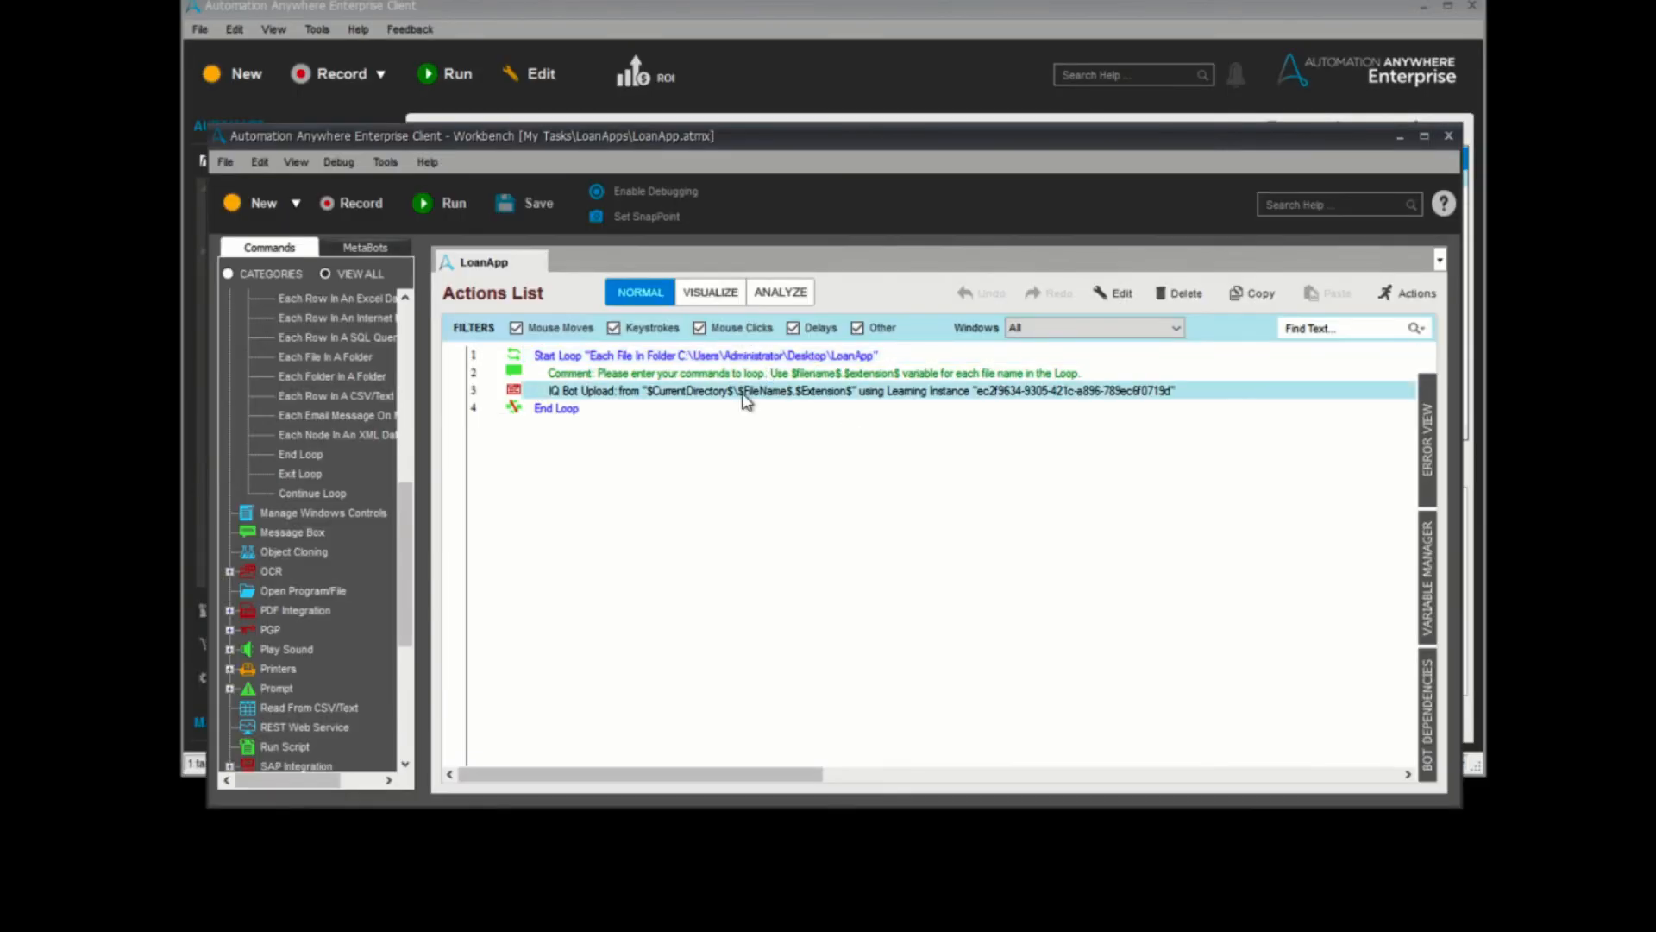
{"action": "left_click", "coordinate": [1447, 135]}
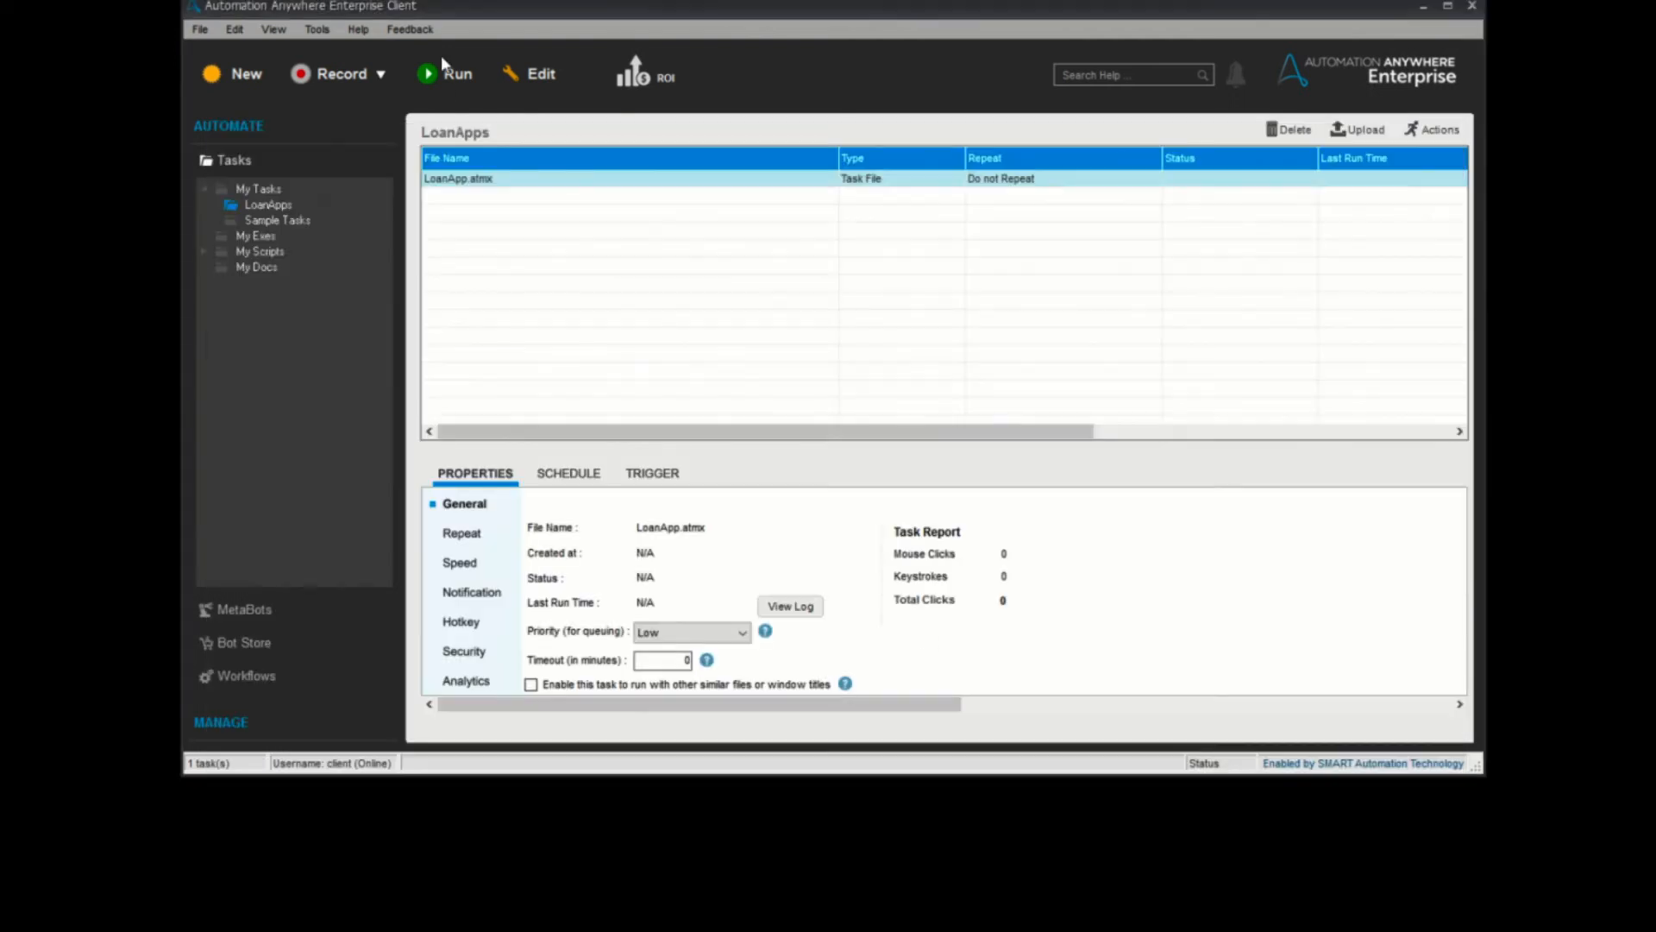
{"action": "left_click", "coordinate": [459, 74]}
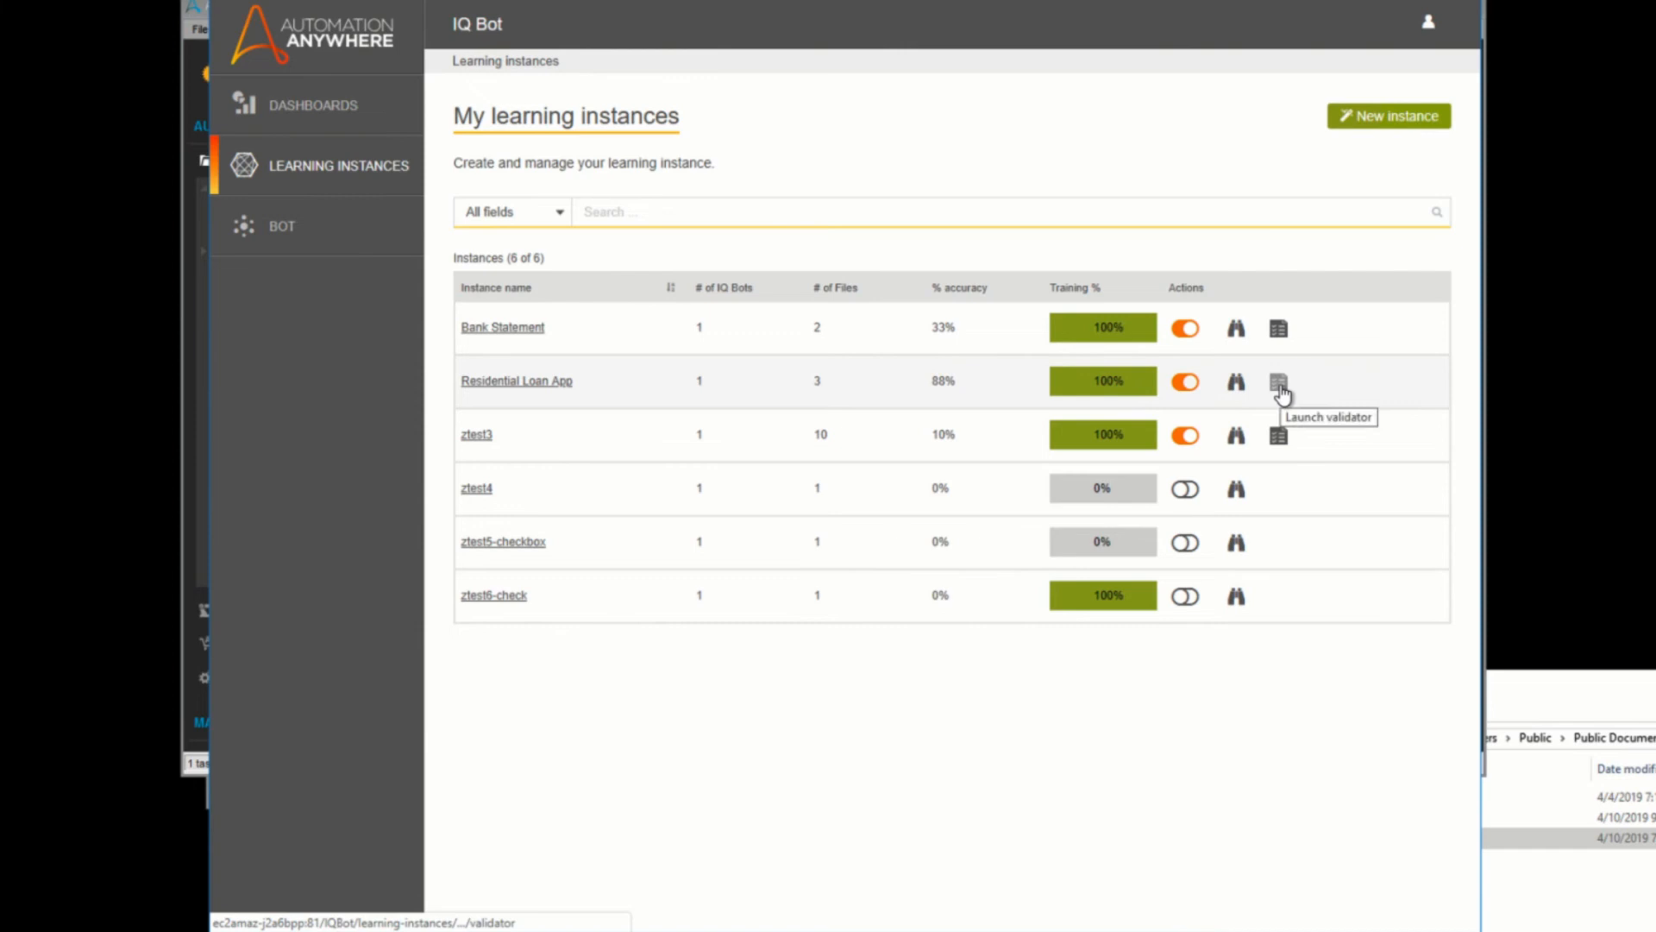
{"action": "left_click", "coordinate": [1278, 381]}
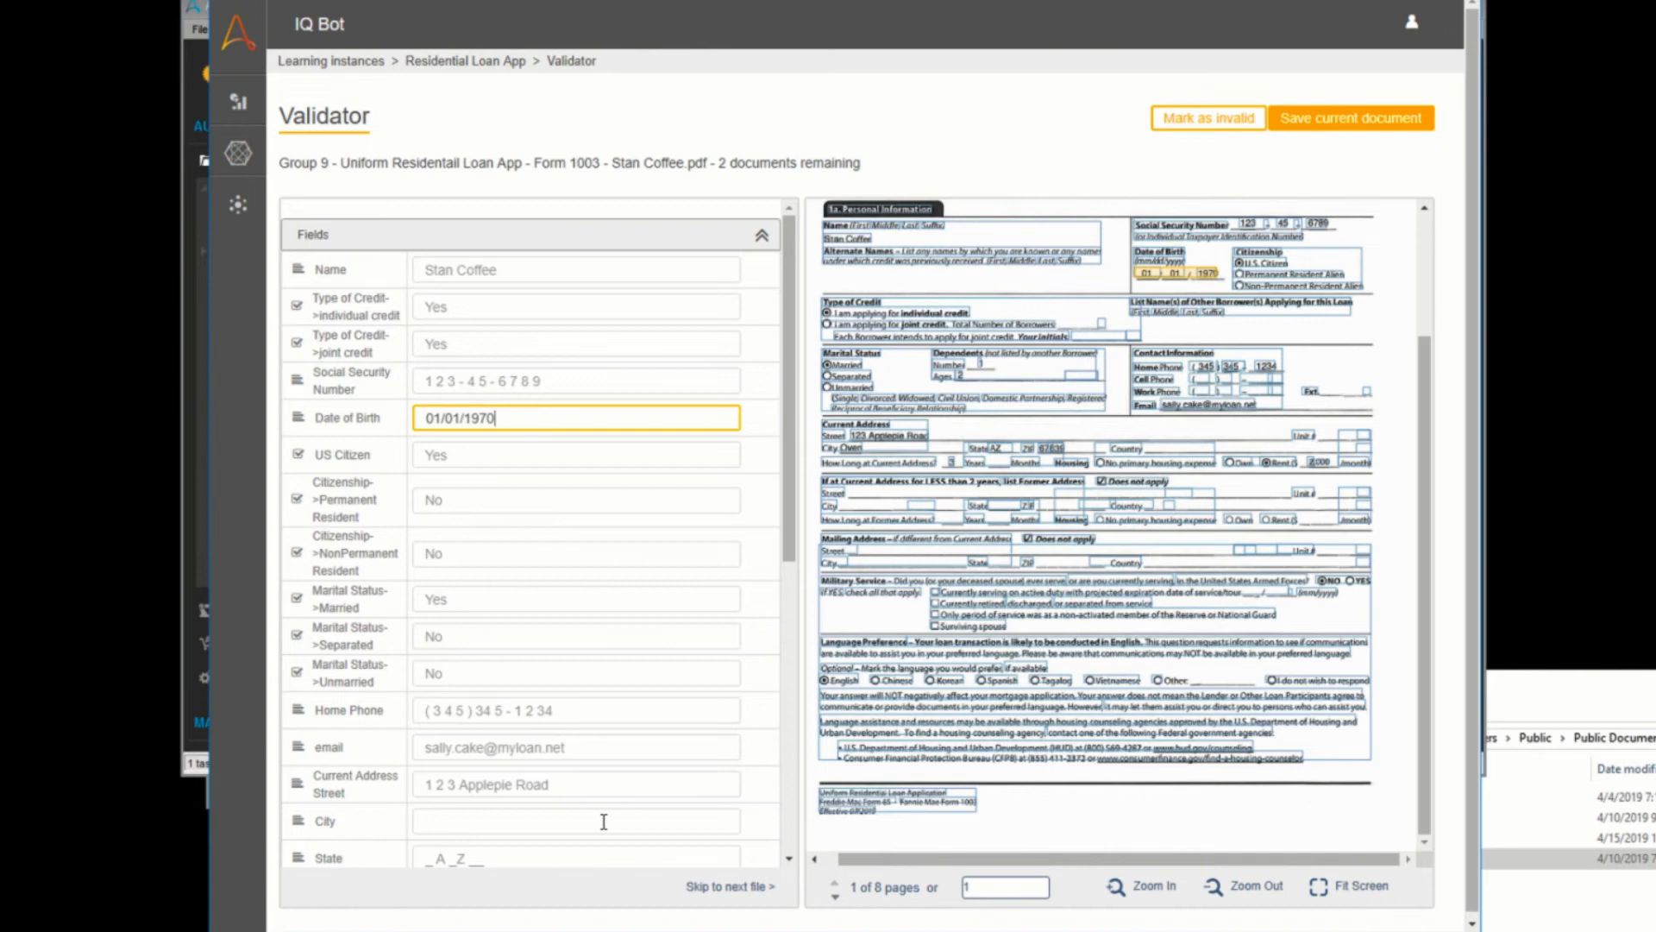
{"action": "left_click", "coordinate": [576, 783]}
{"action": "type", "text": "AZ"}
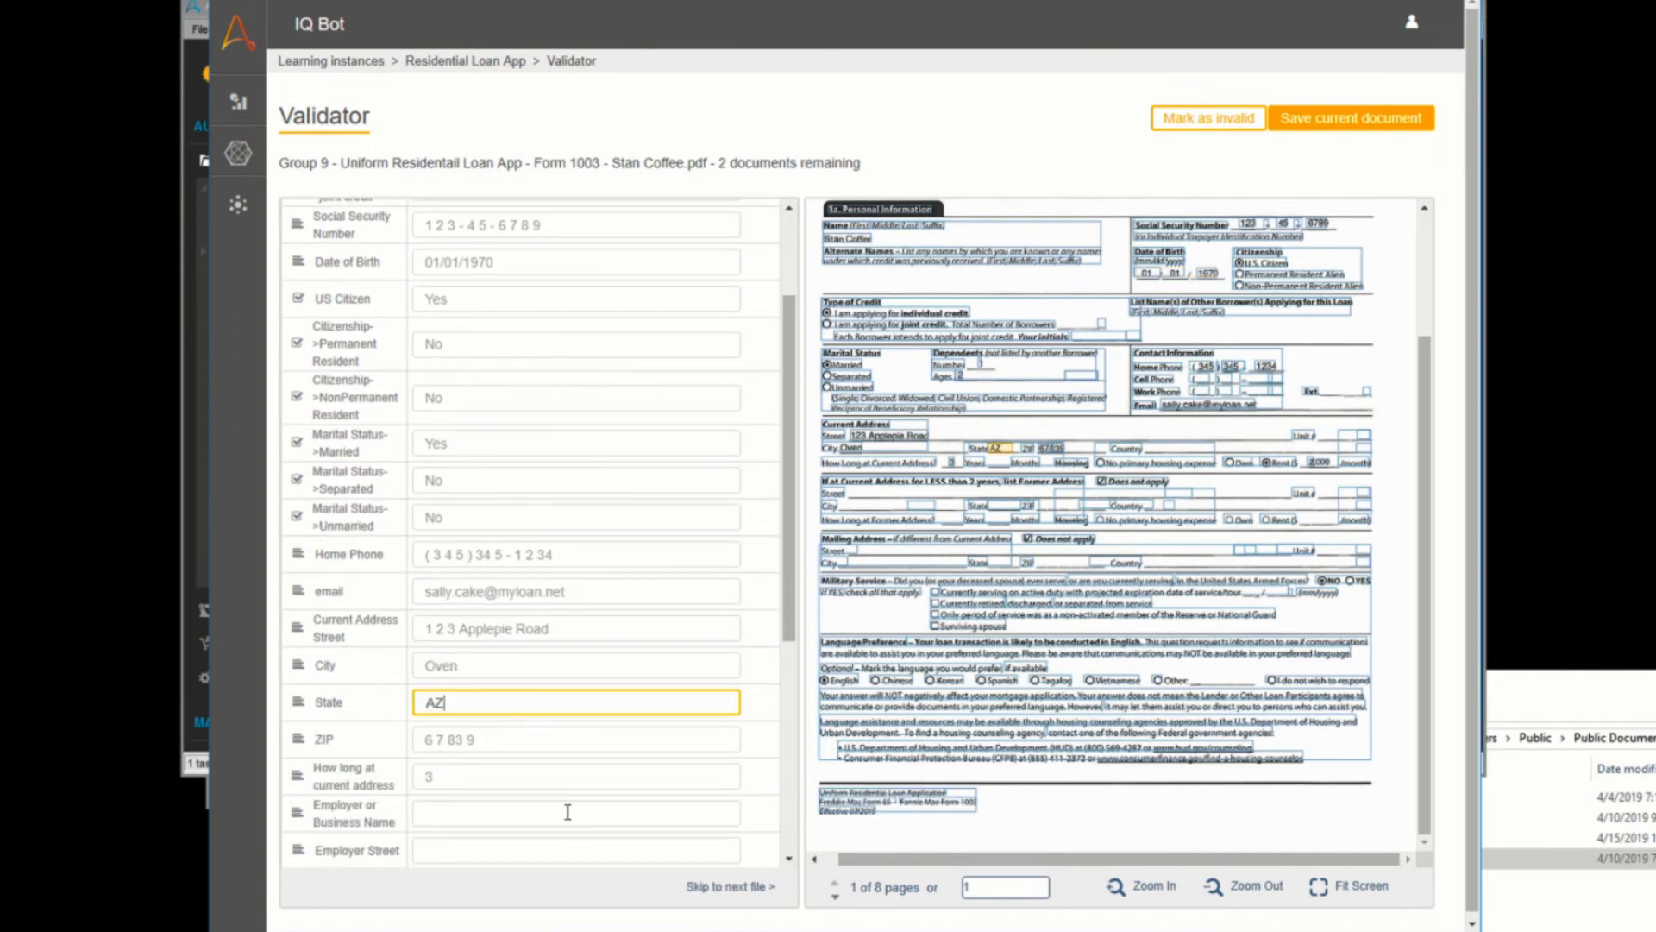
{"action": "type", "text": "Sally Bakers"}
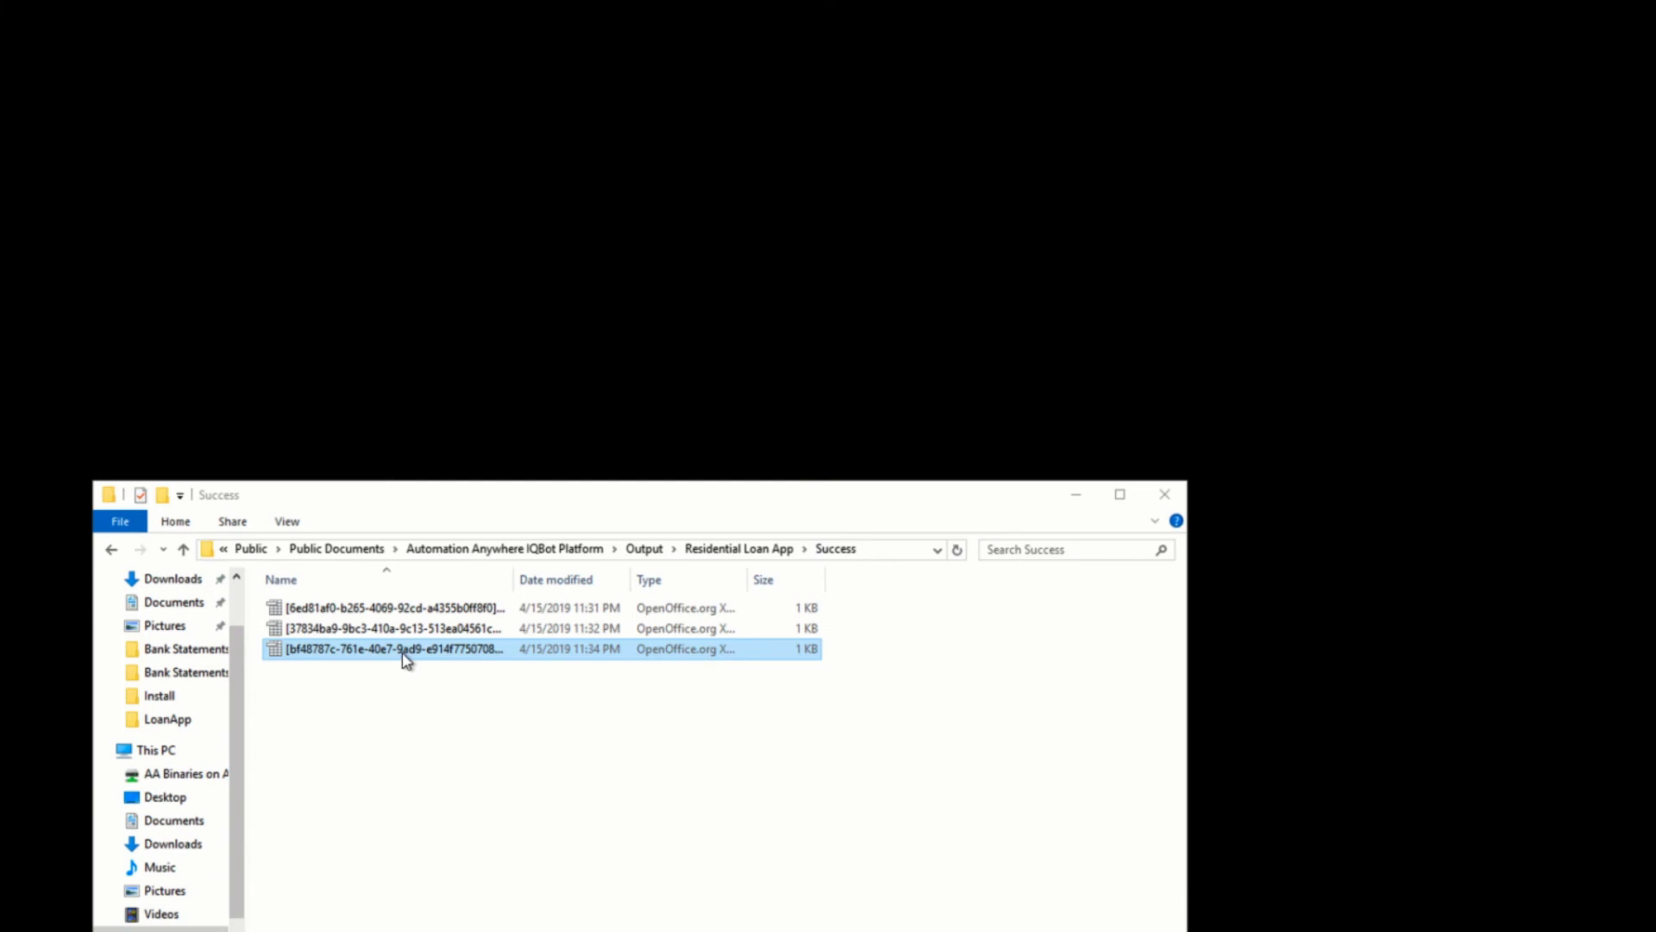
- Open the newest extracted CSV from the Success folder in OpenOffice Calc
{"action": "double_click", "coordinate": [392, 647]}
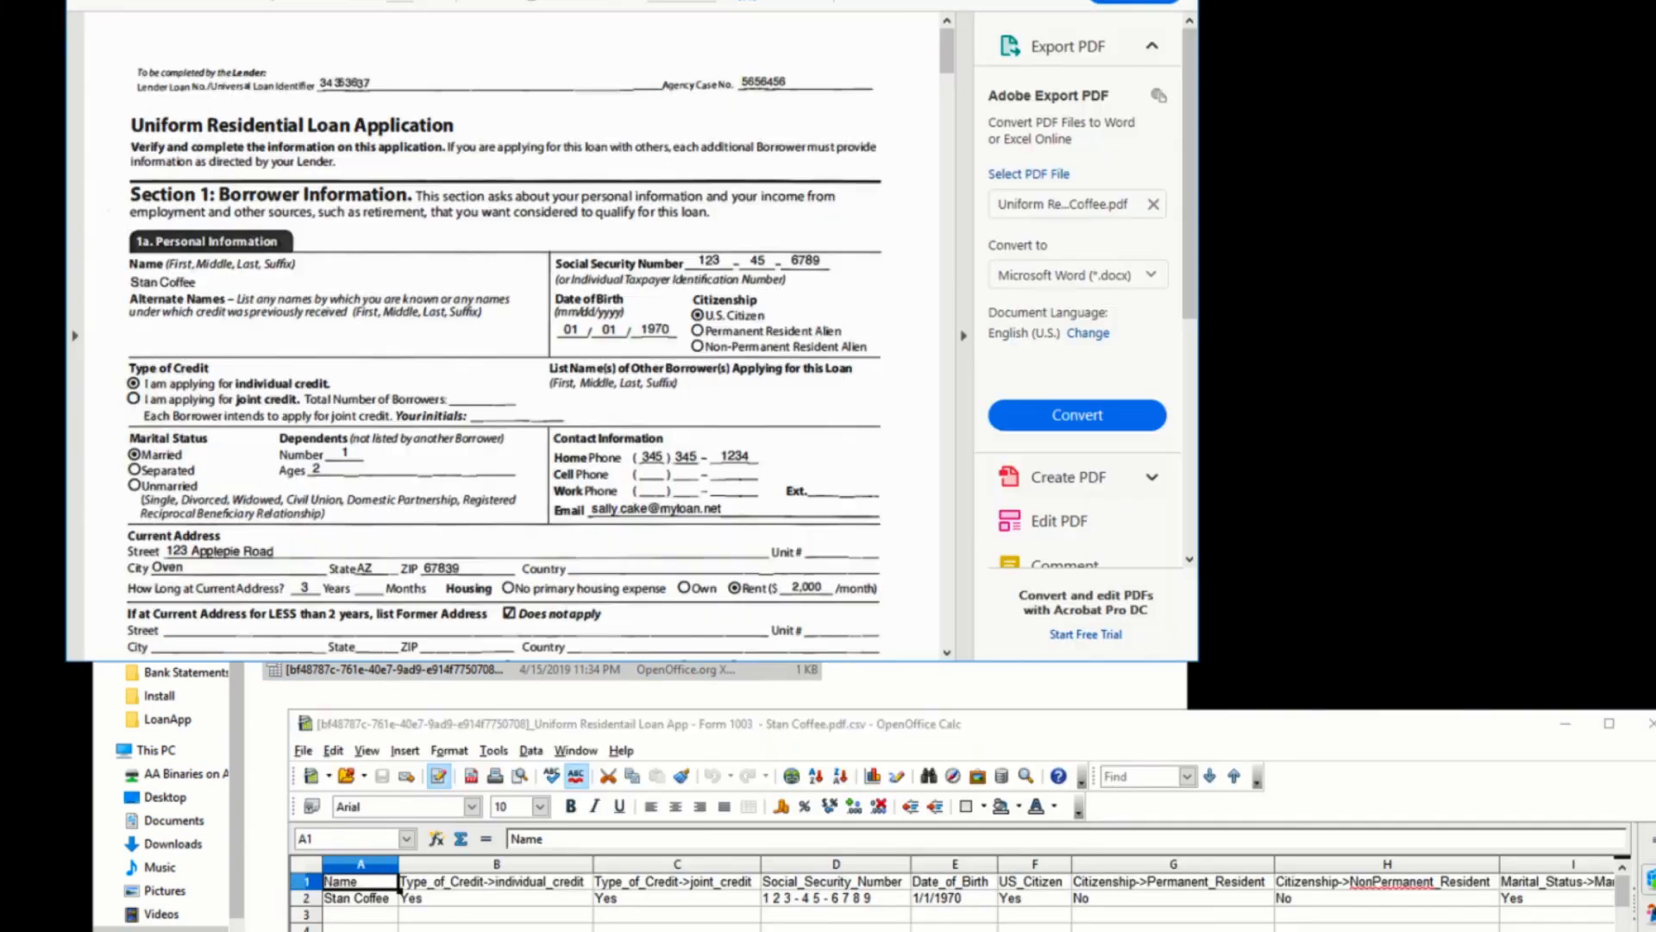